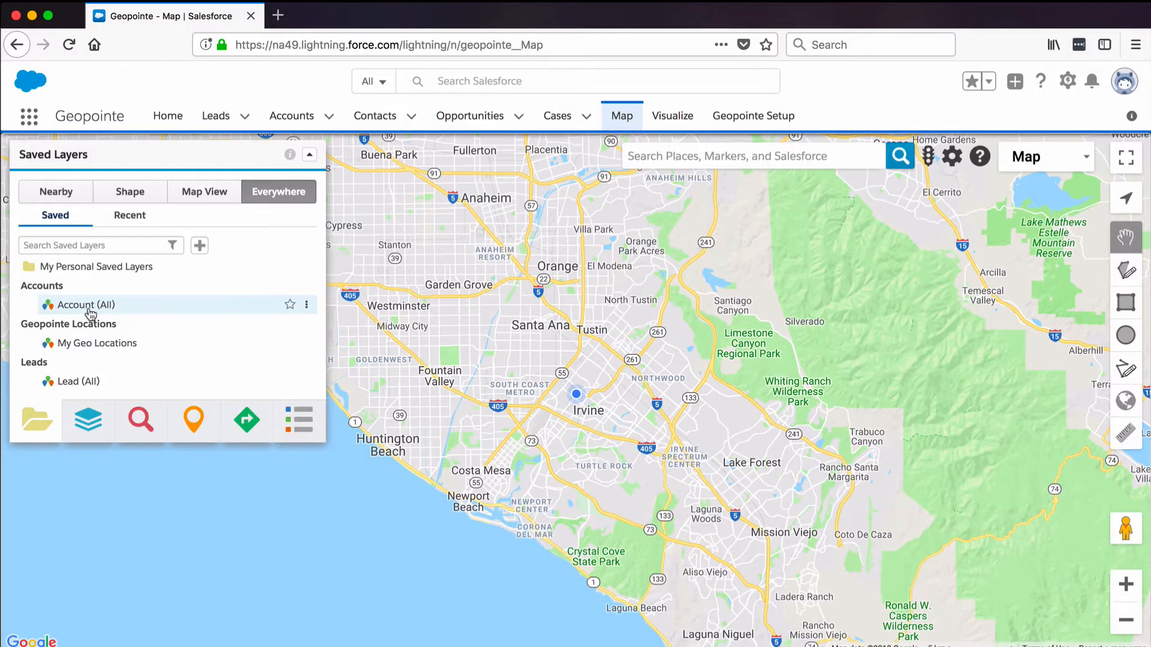
mouse_move(277, 200)
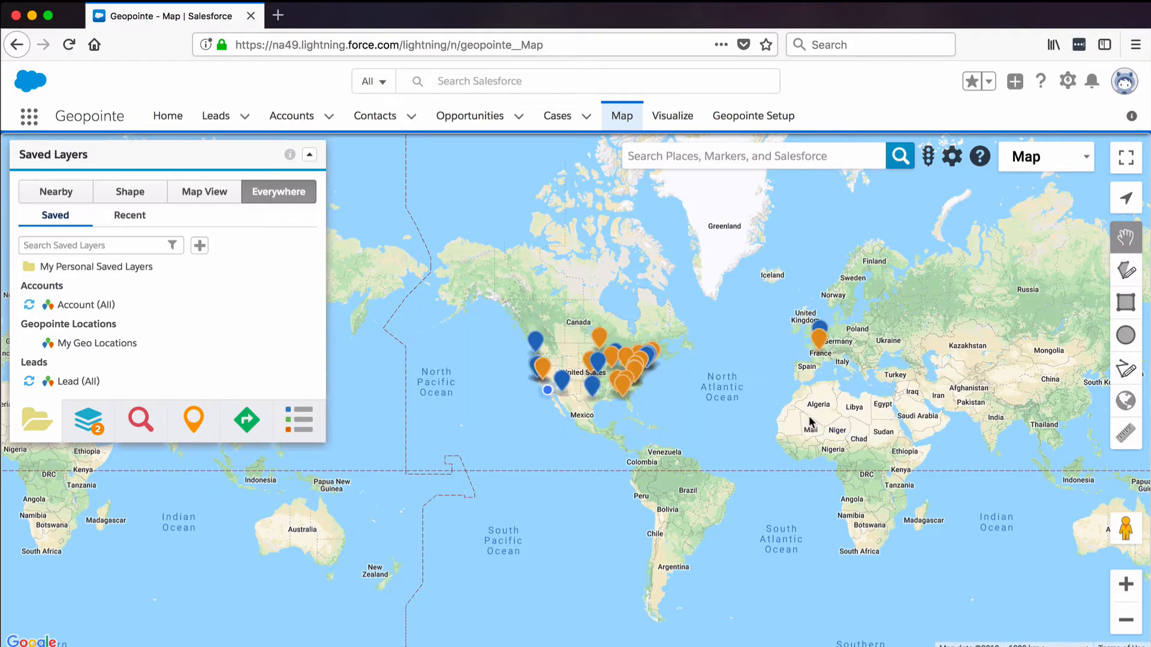
click(96, 267)
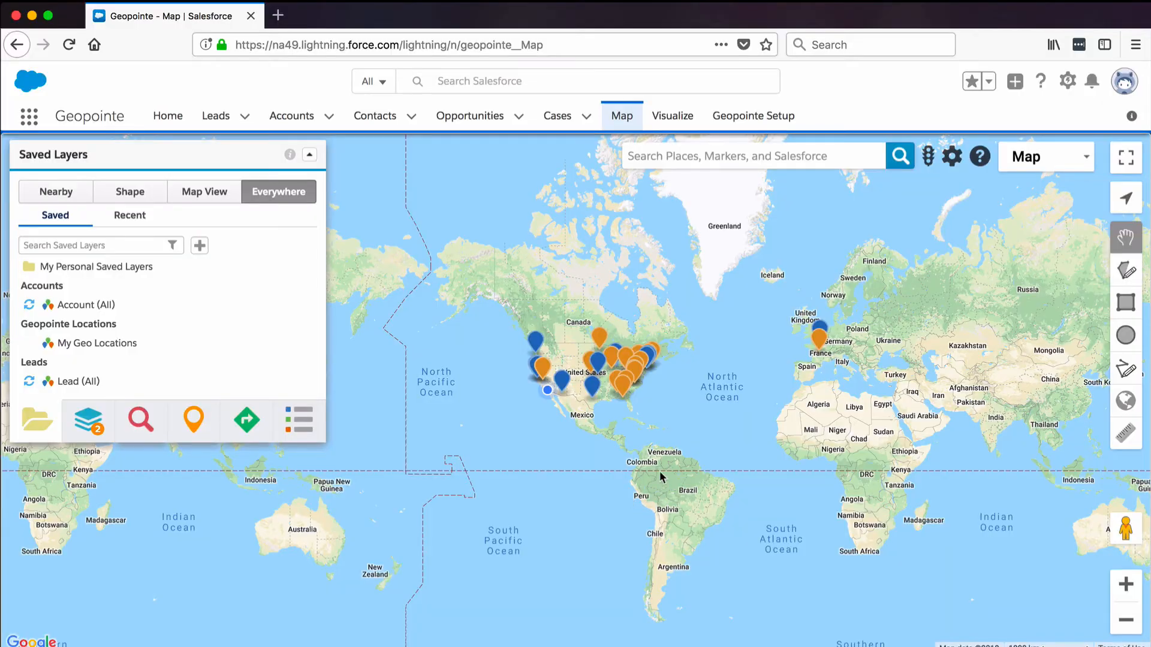
mouse_move(62, 269)
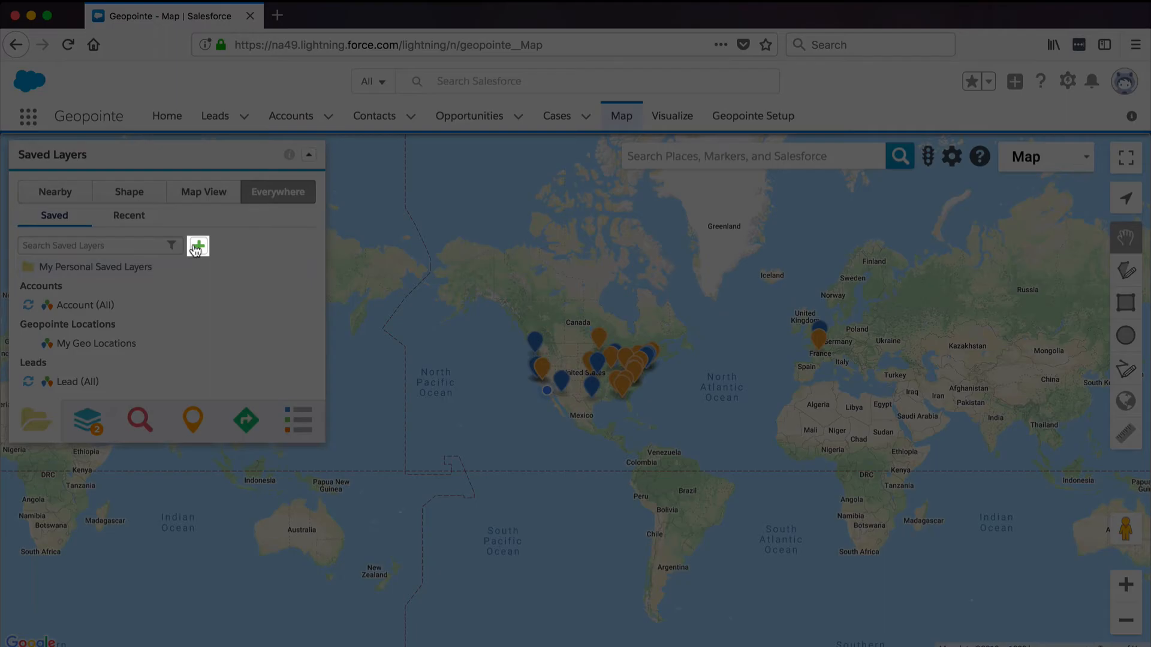
- Add a 'Sales Team' folder to Saved Layers and bring up its actions menu
click(198, 246)
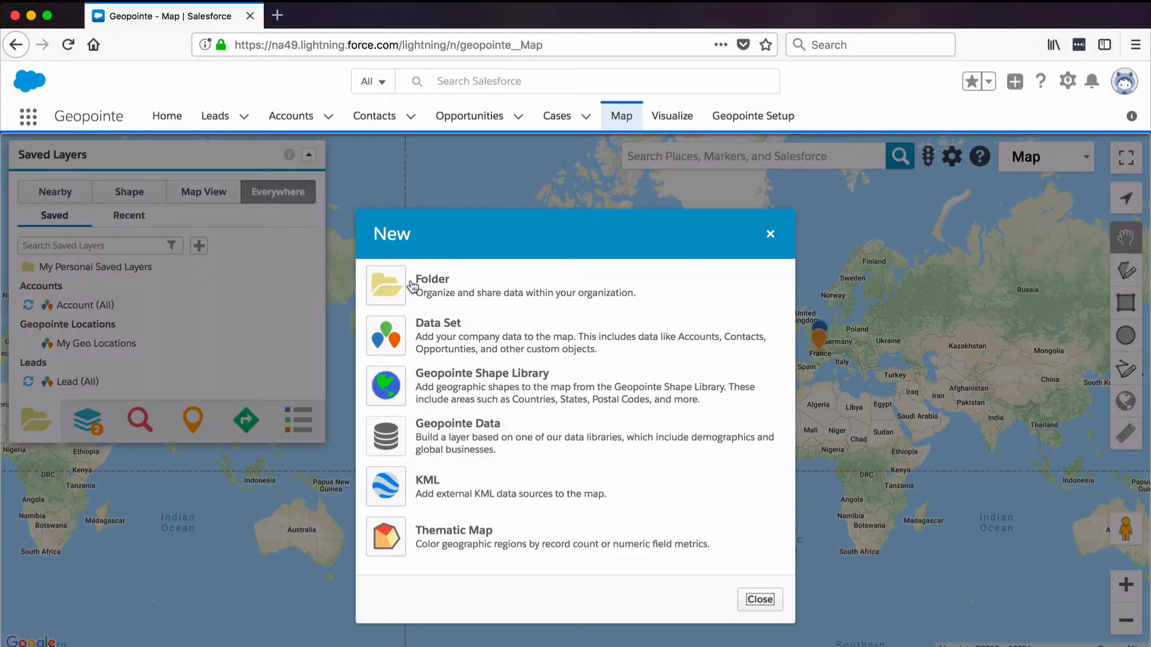
click(406, 286)
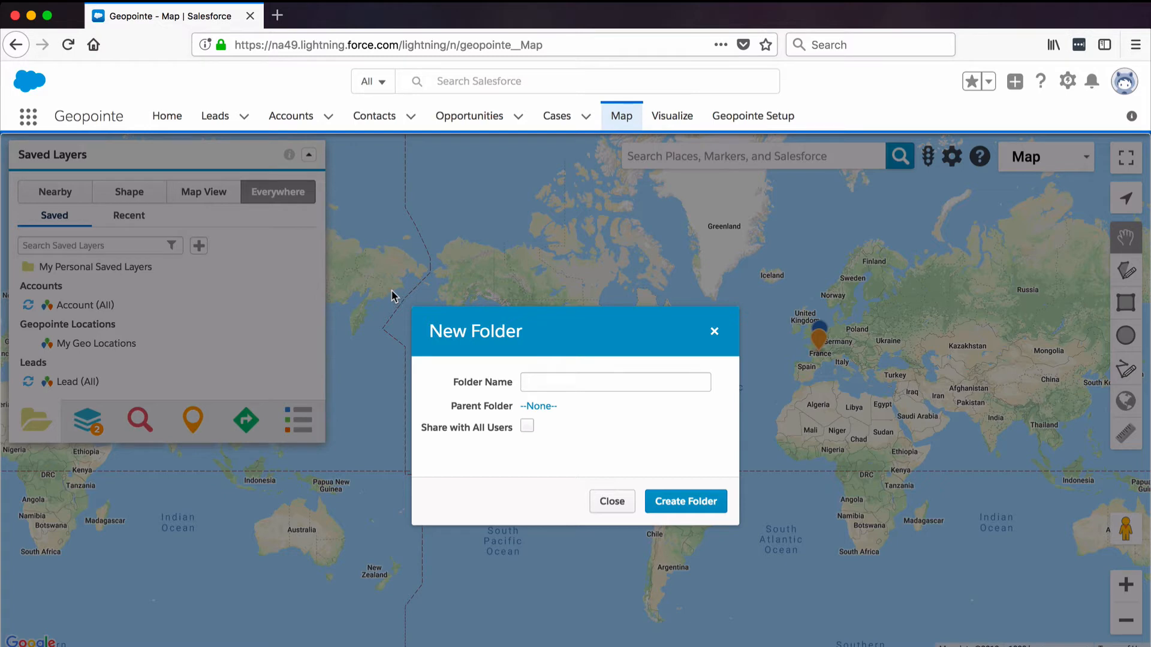
text(Sales Team)
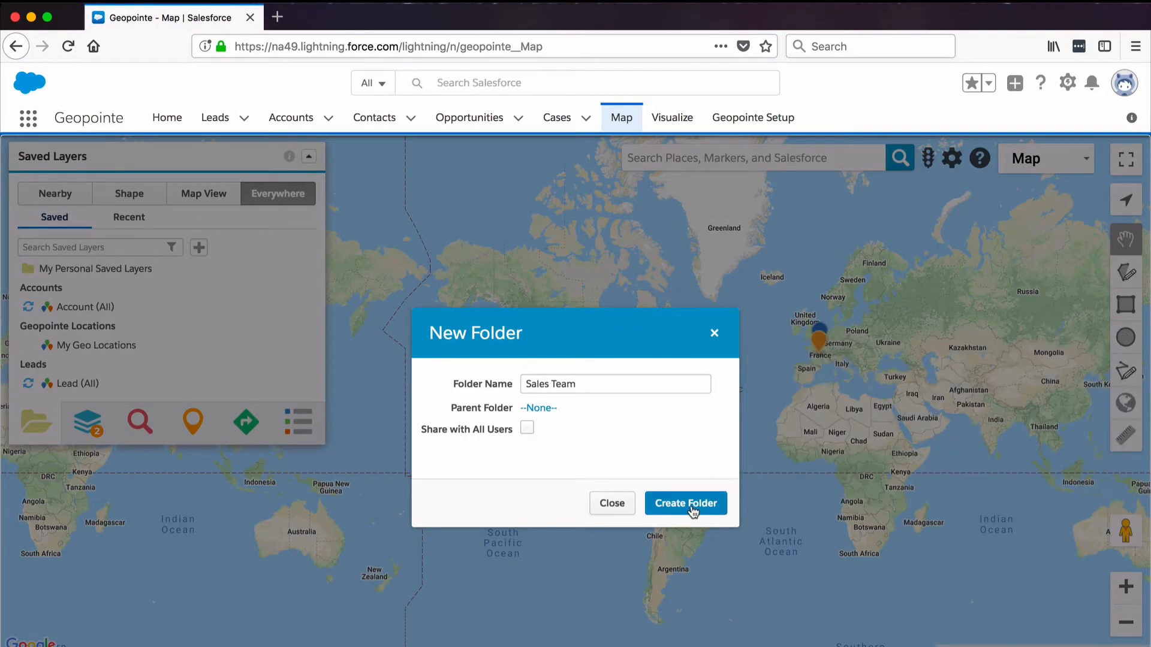
click(685, 502)
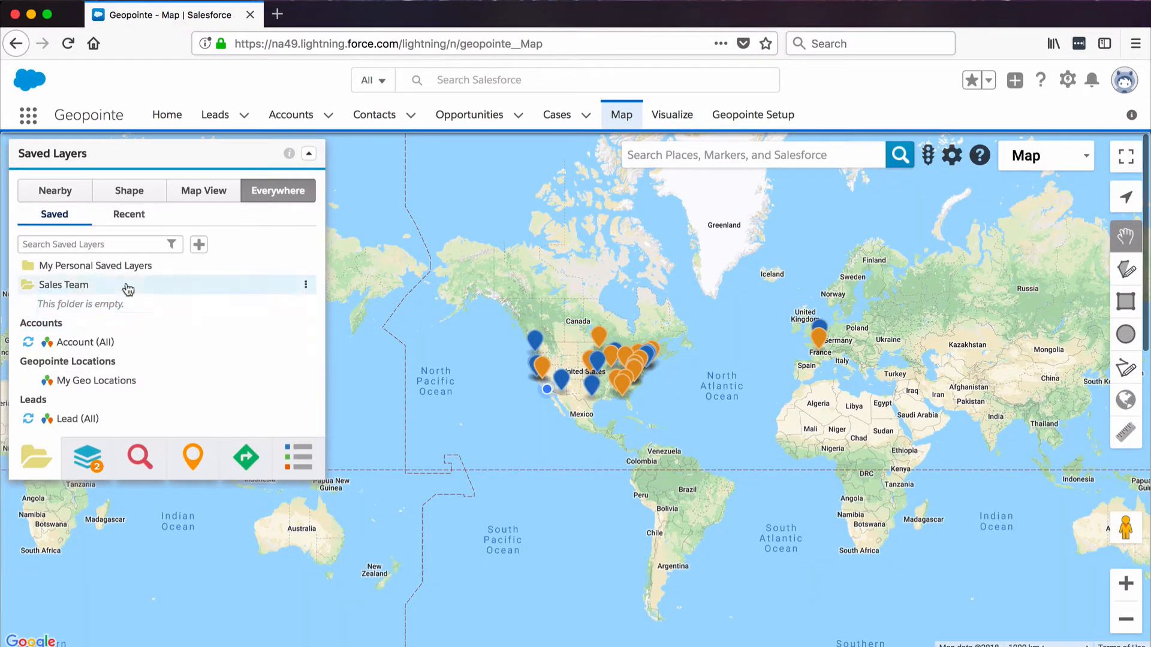
click(305, 284)
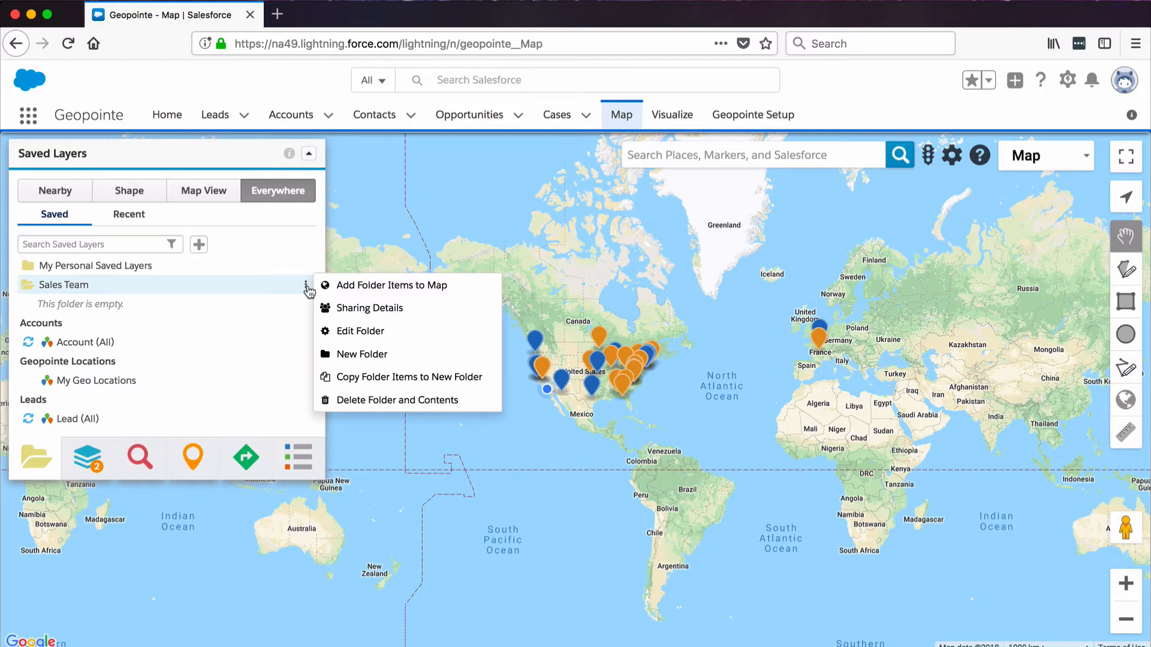
mouse_move(369, 307)
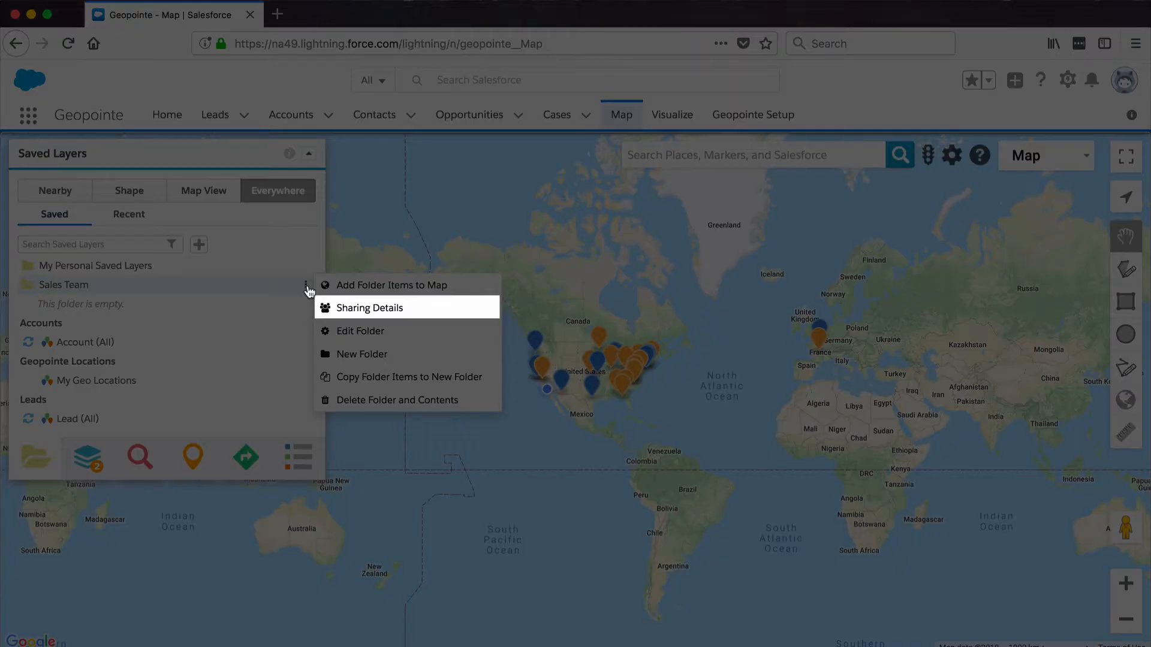
- Share the folder with the public group 'Sales Team' at Read Only access
click(369, 307)
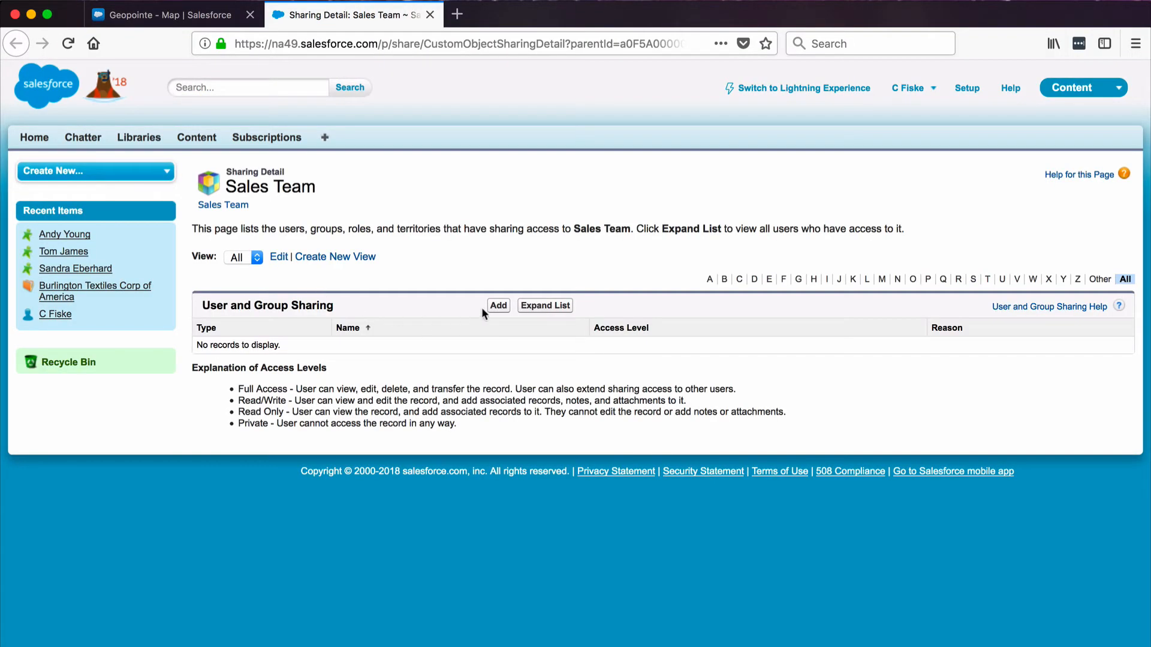
click(498, 306)
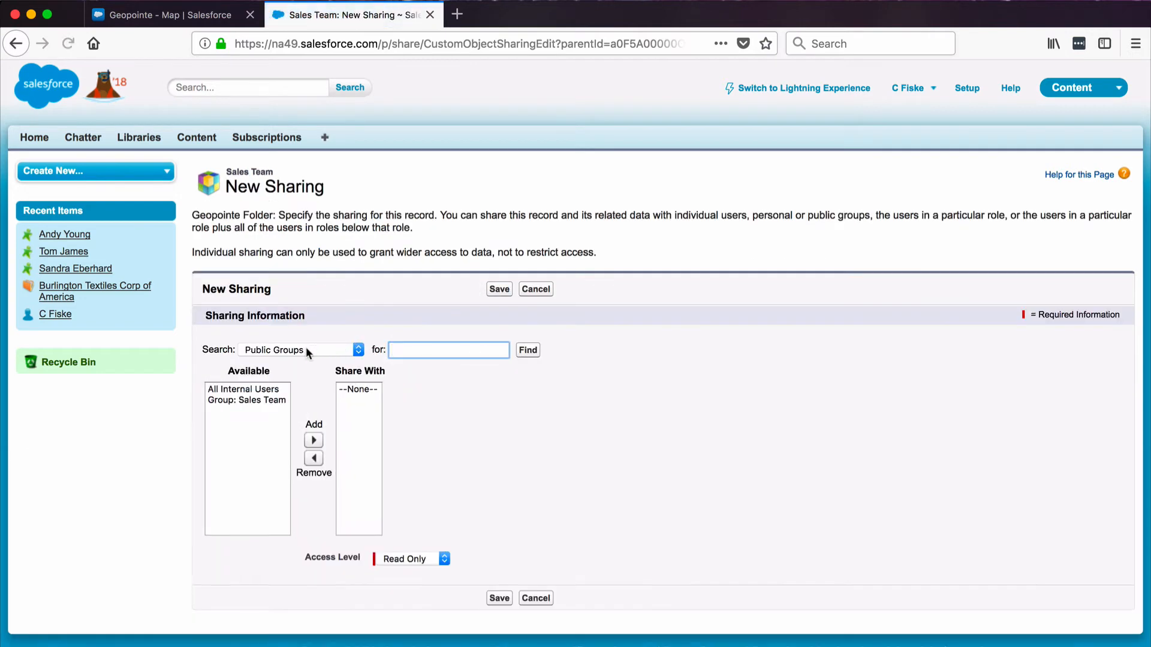
click(299, 350)
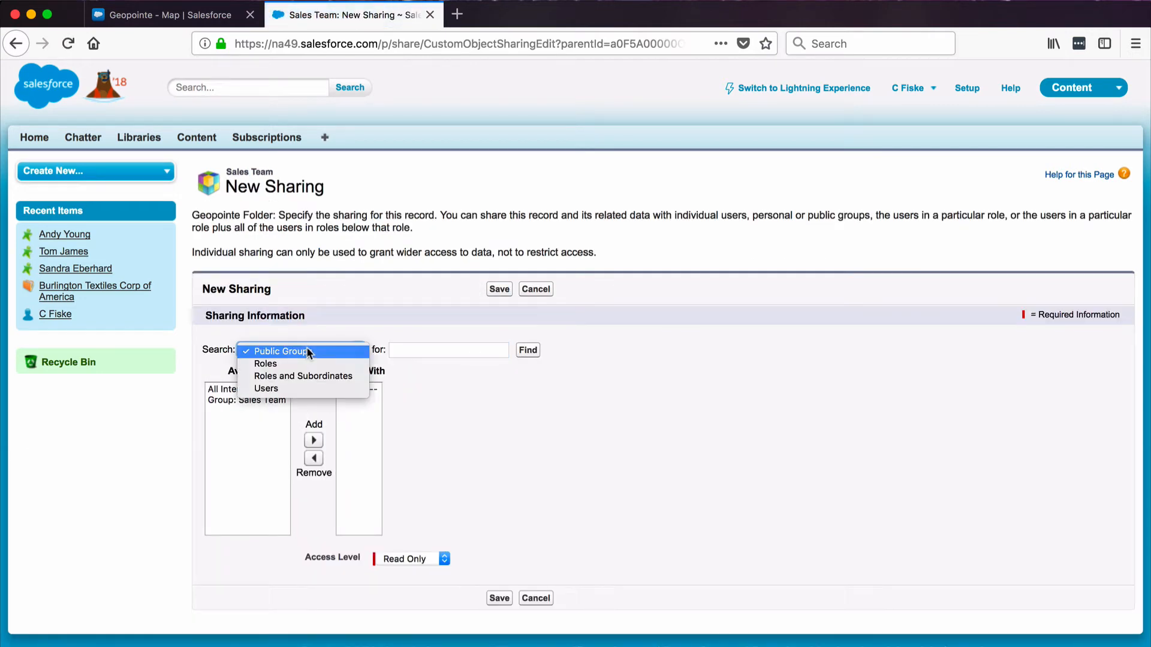
mouse_move(301, 358)
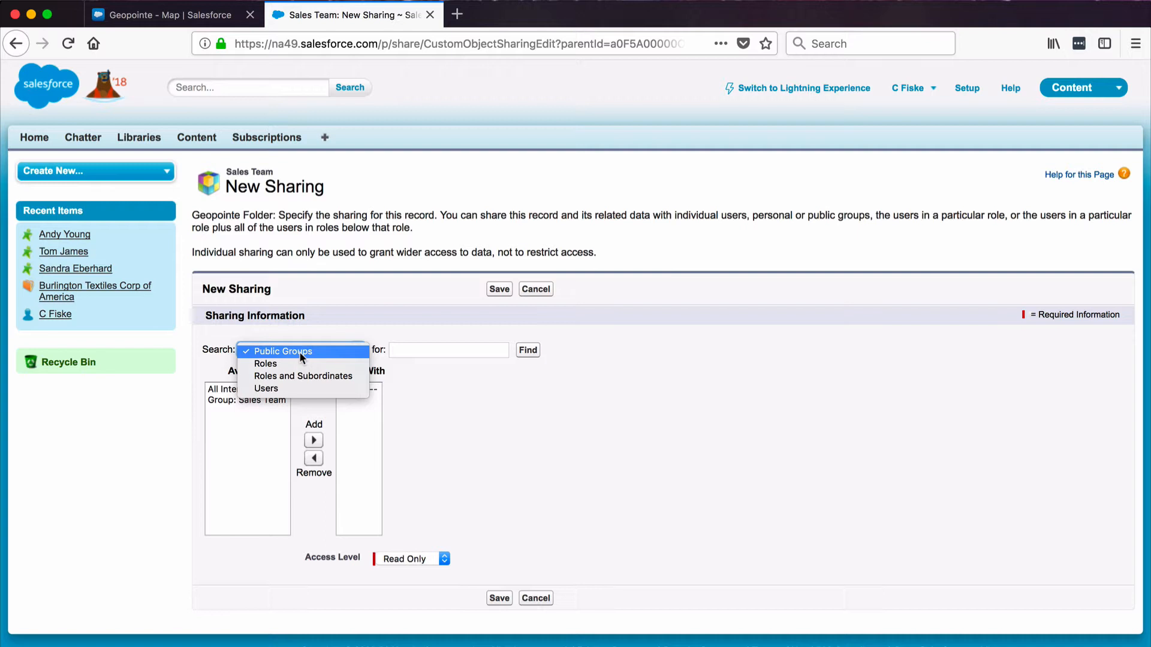
click(282, 351)
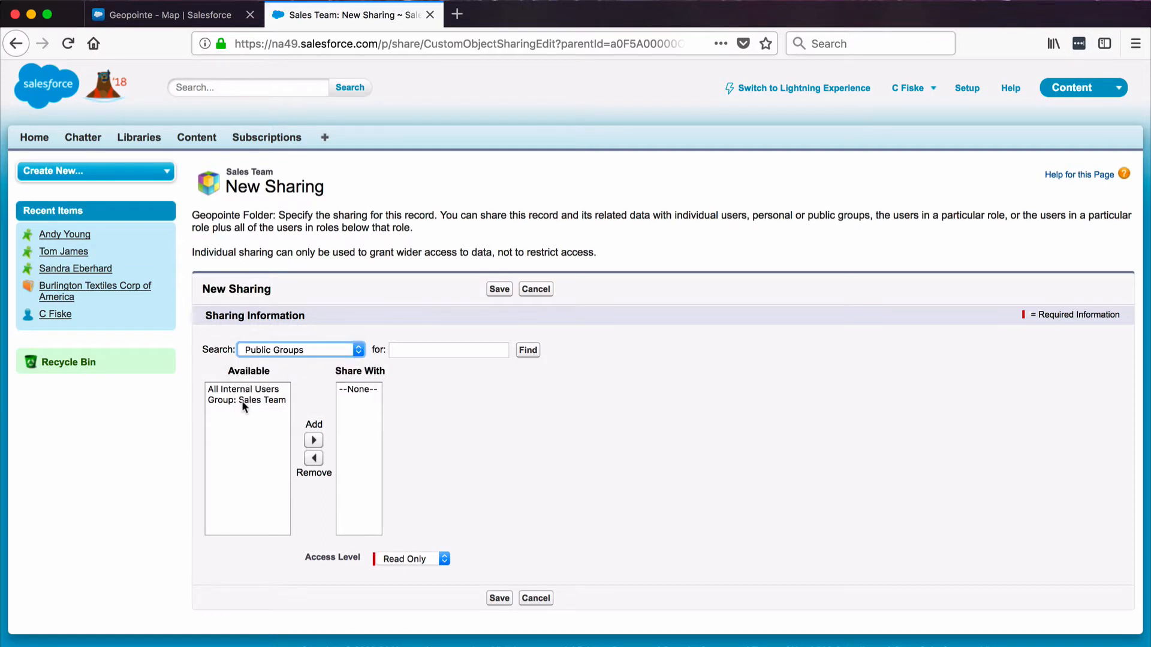
mouse_move(233, 405)
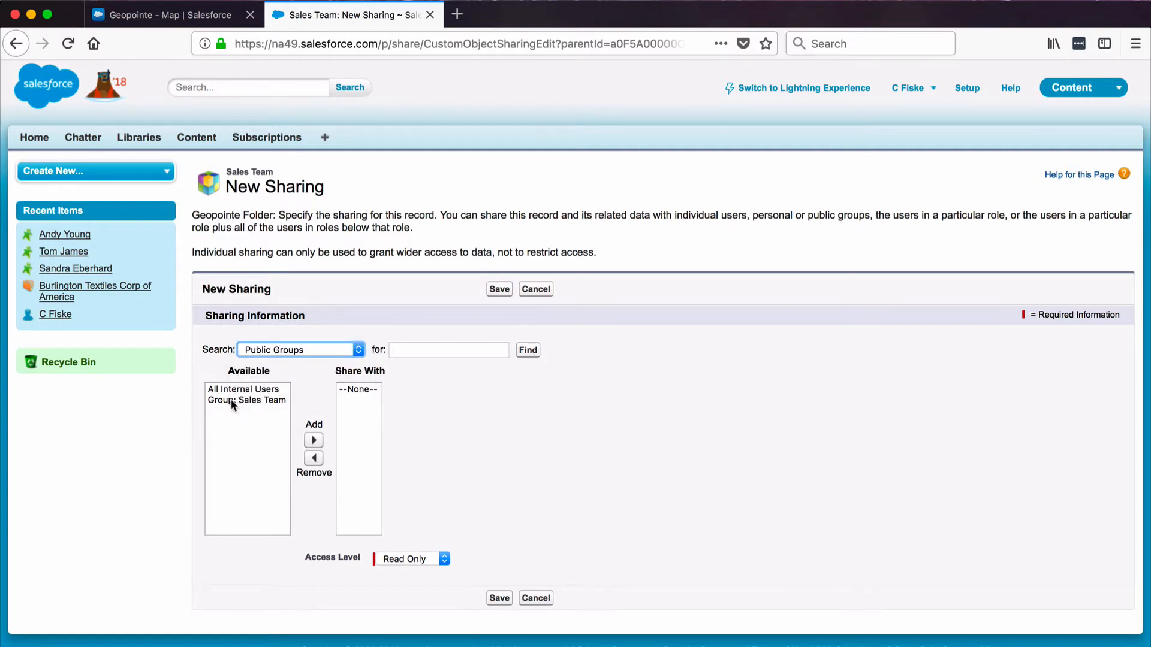
click(246, 399)
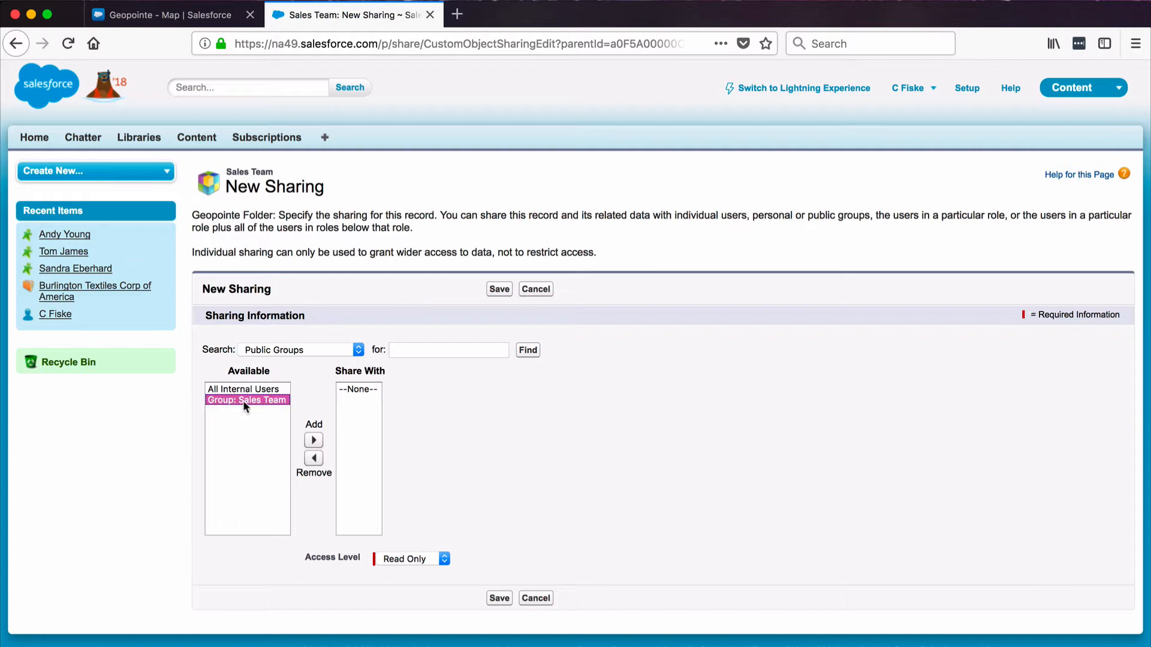
mouse_move(313, 440)
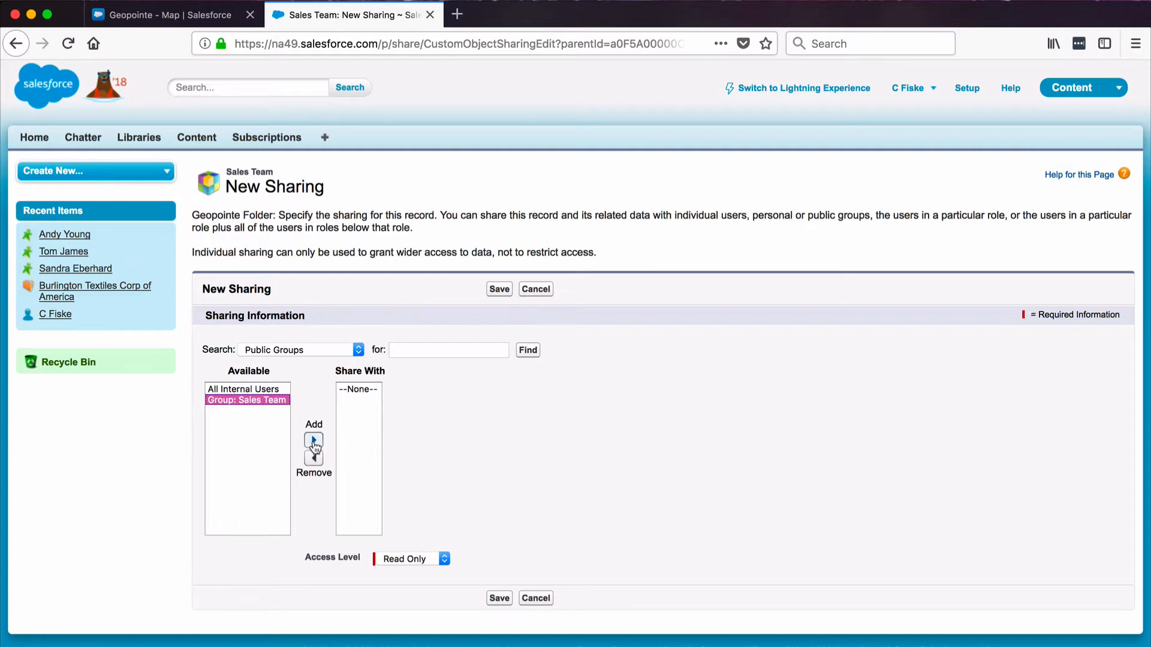
click(313, 441)
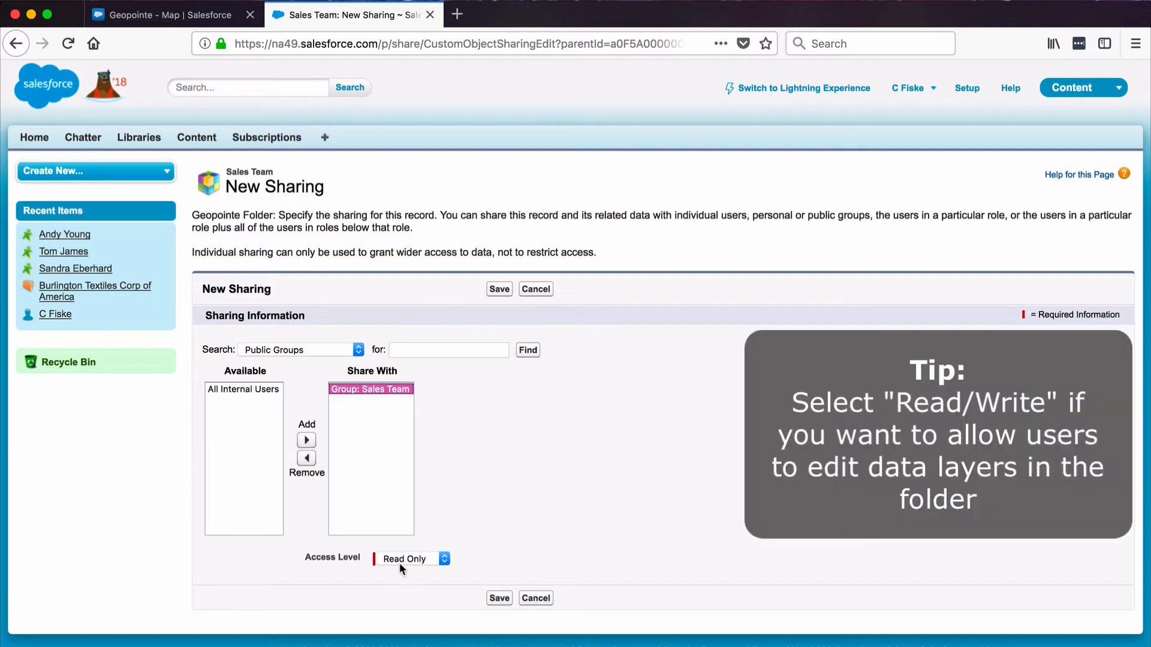
click(410, 558)
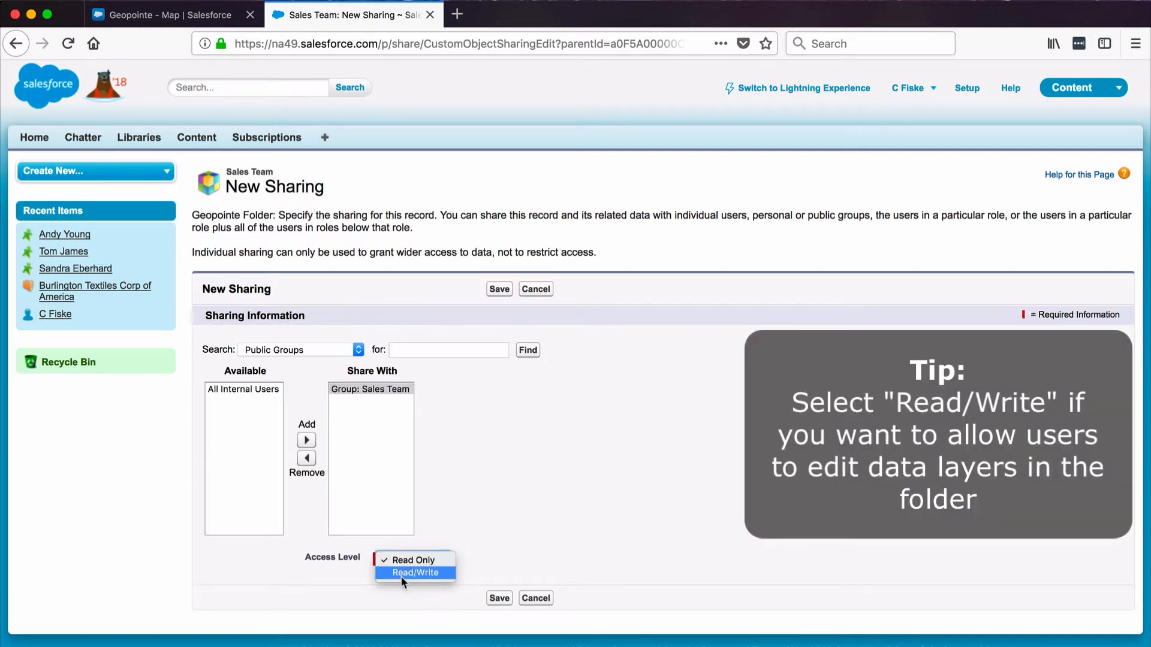
click(410, 560)
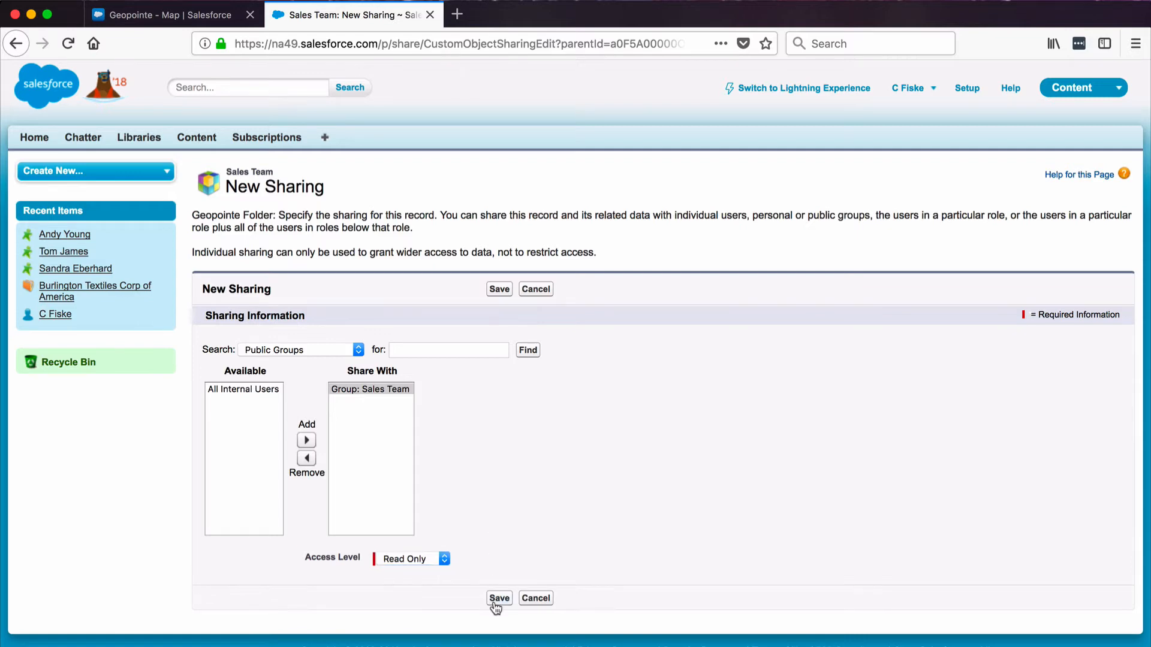
click(498, 597)
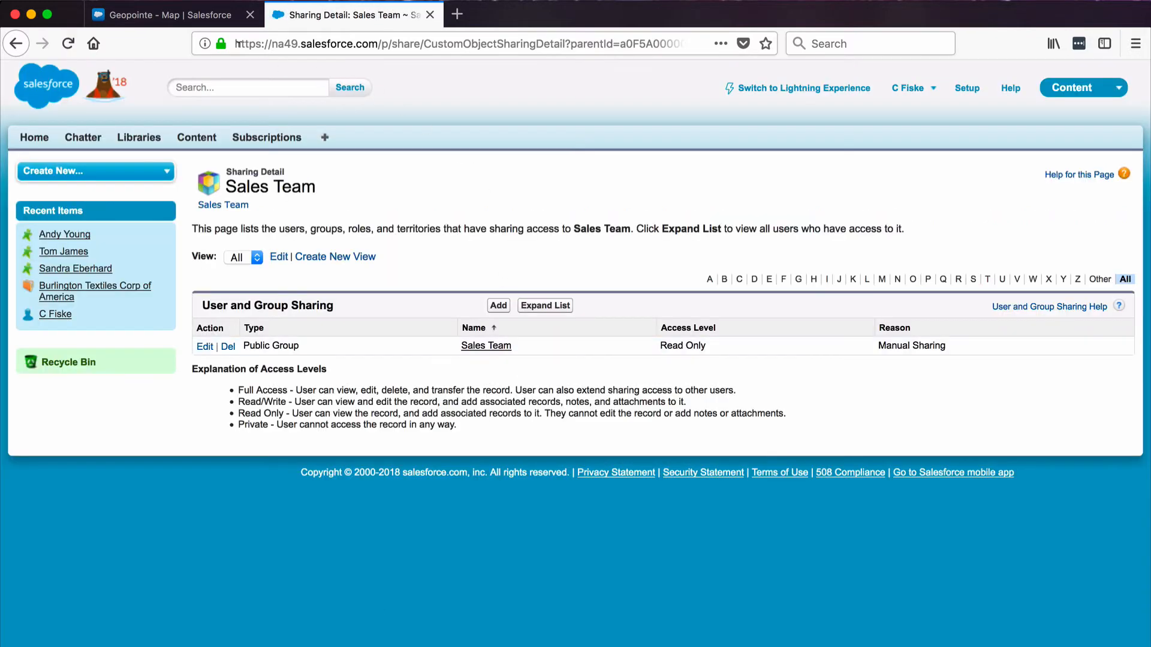
- Start a new Geopointe data set named 'Leads with Annual Revenue Over 100K'
click(168, 14)
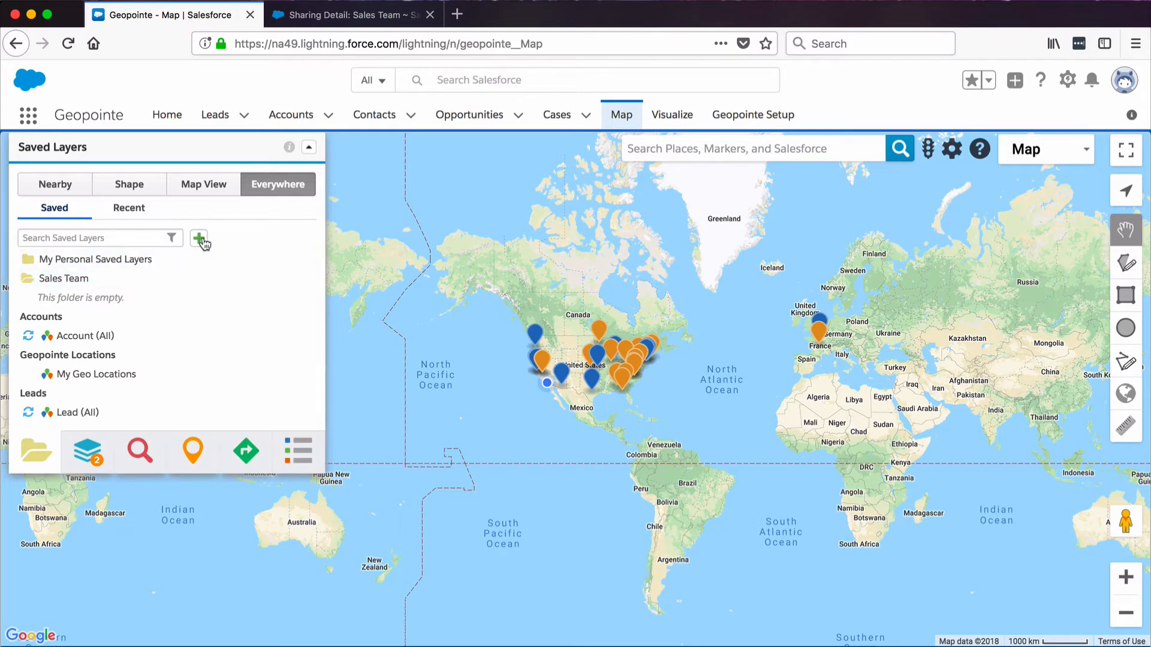
click(198, 238)
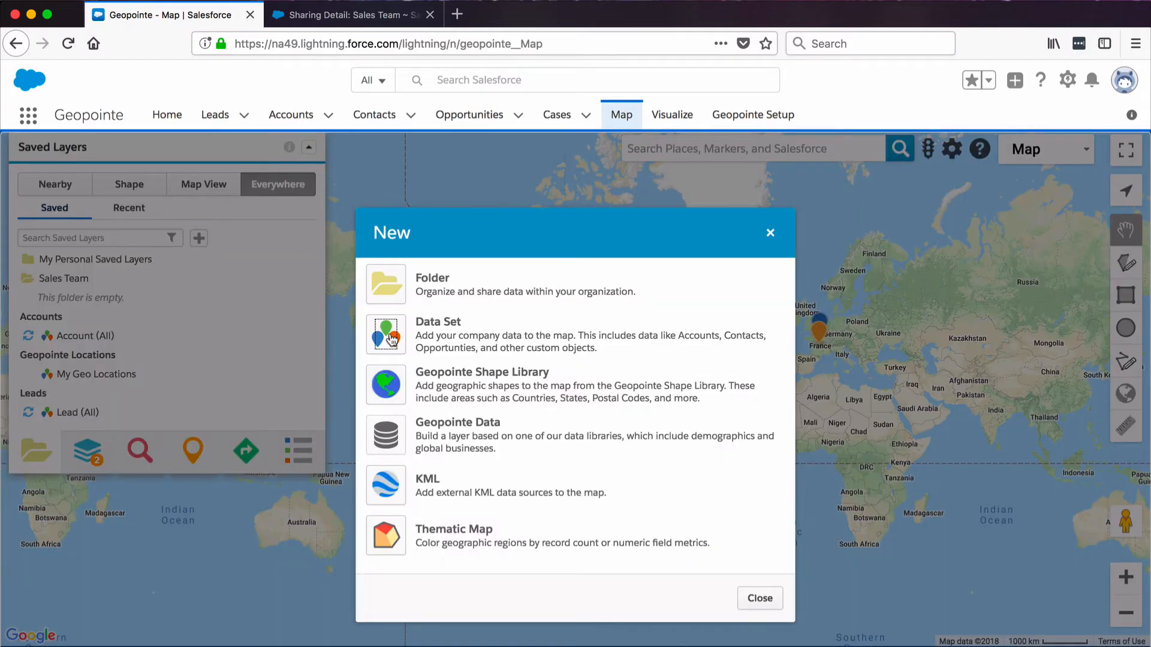
click(438, 334)
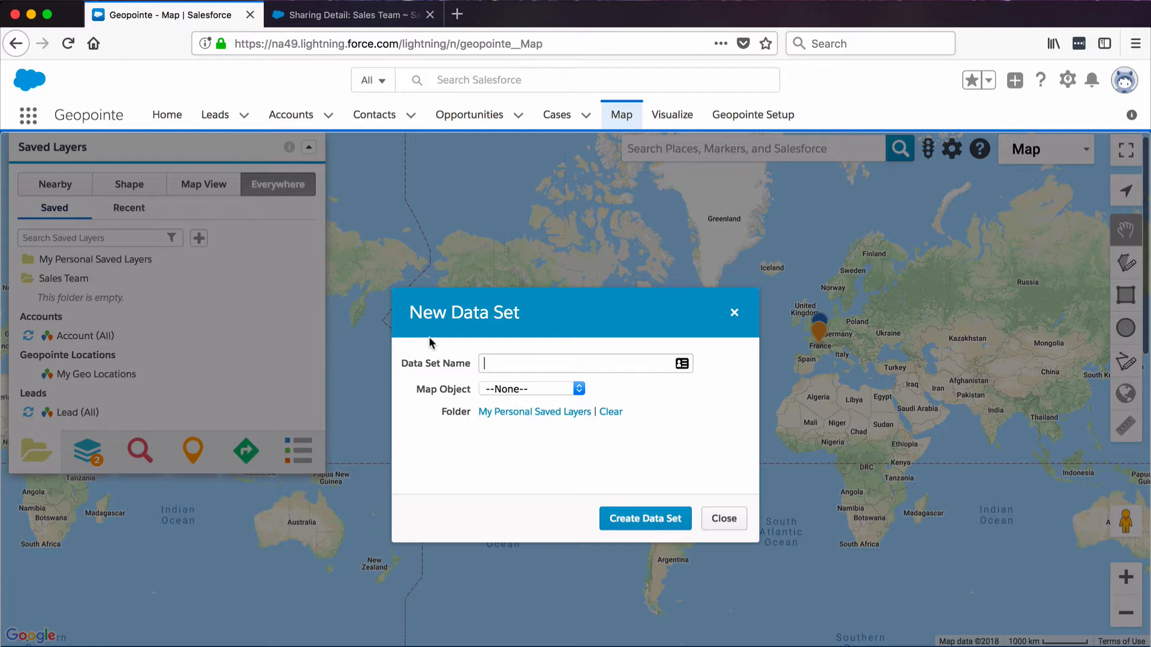
text(Leads with Annual Revenue Over)
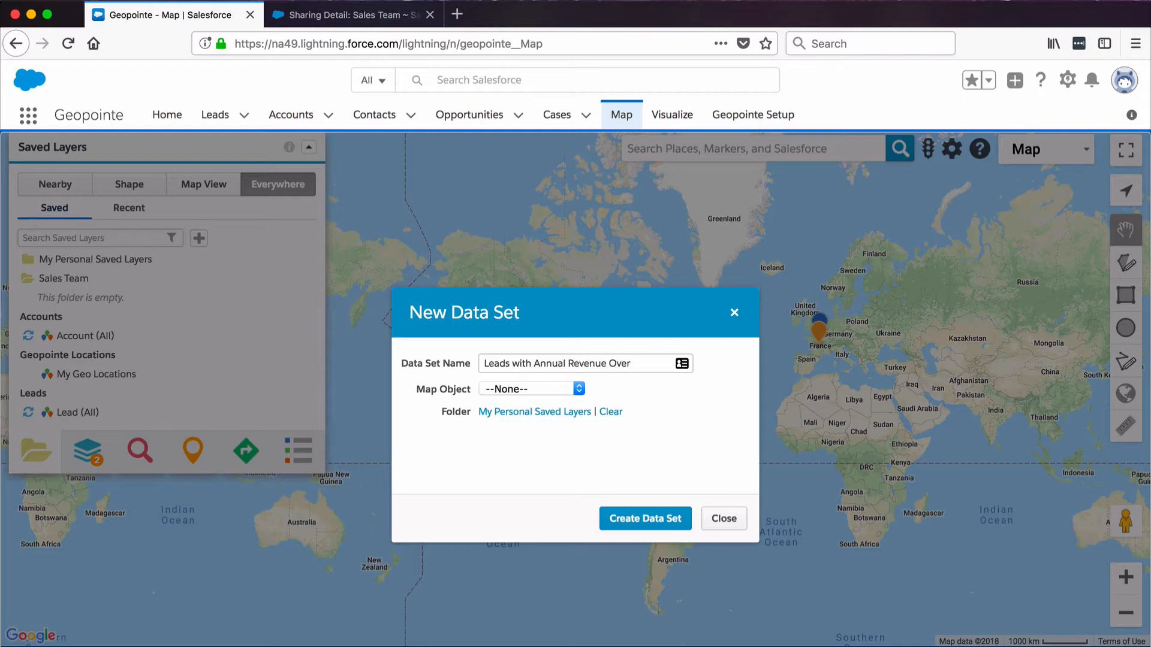
text(1000)
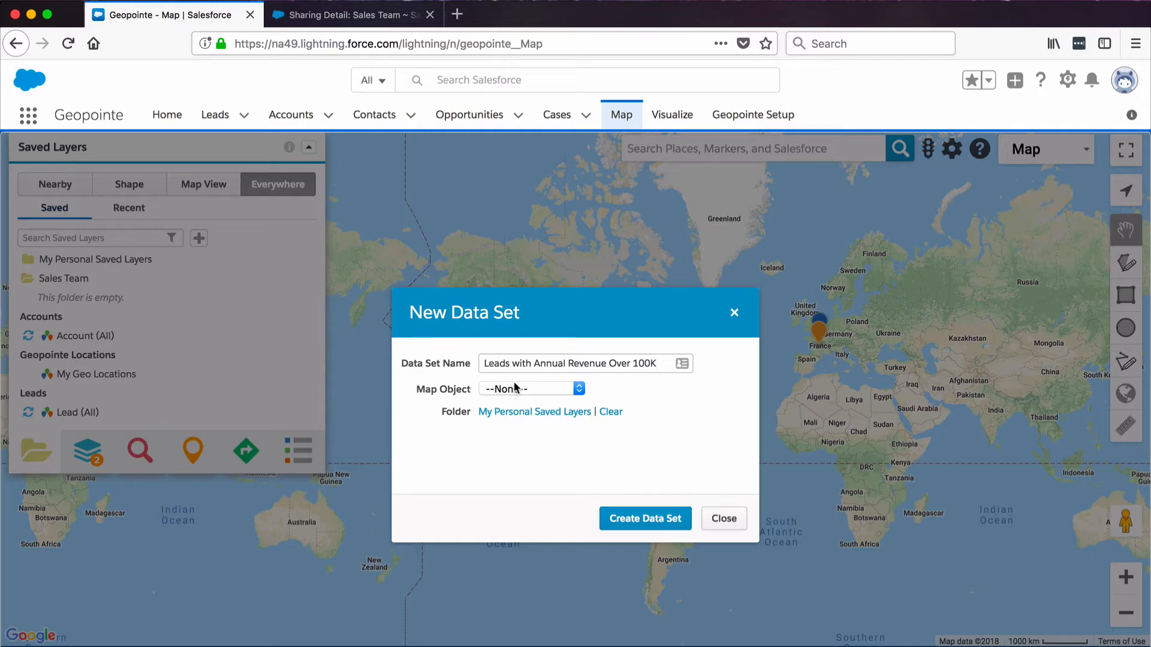
- Set the data set's map object to Lead and folder to Sales Team, then create it
click(530, 388)
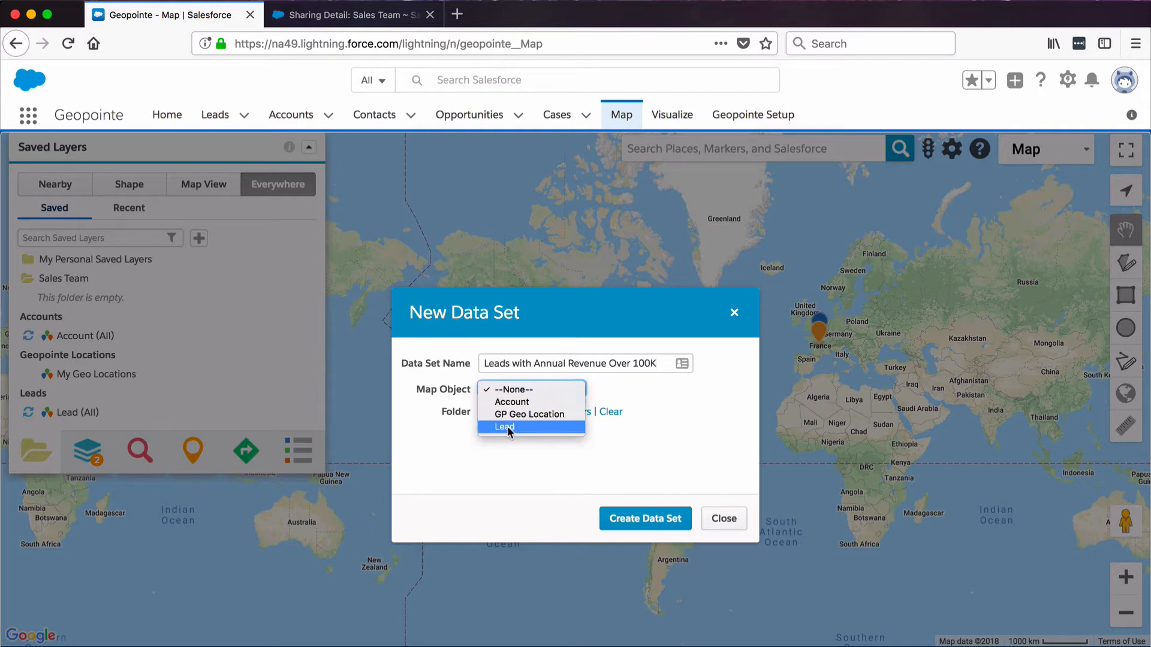
click(504, 427)
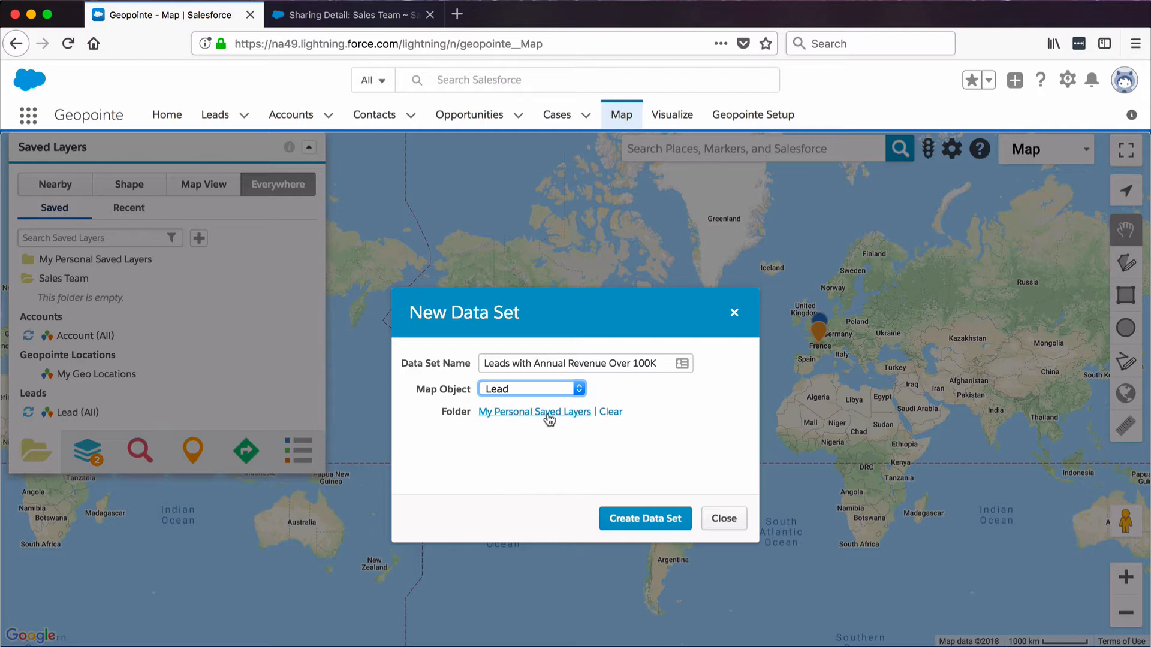
click(534, 411)
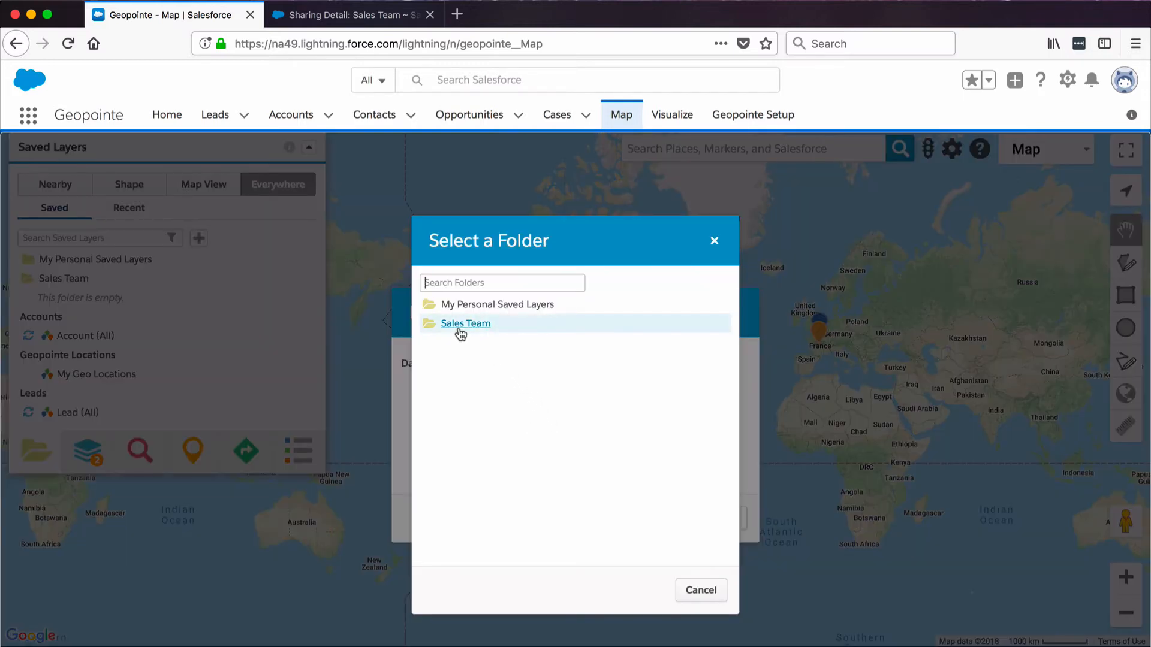
click(465, 323)
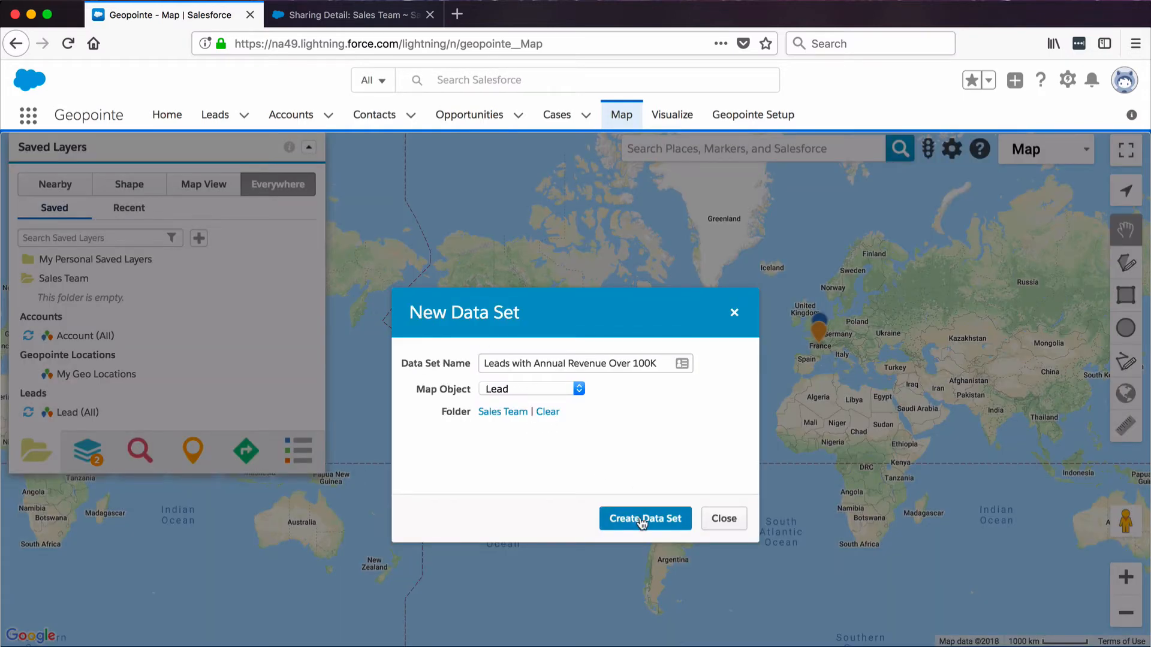
click(645, 518)
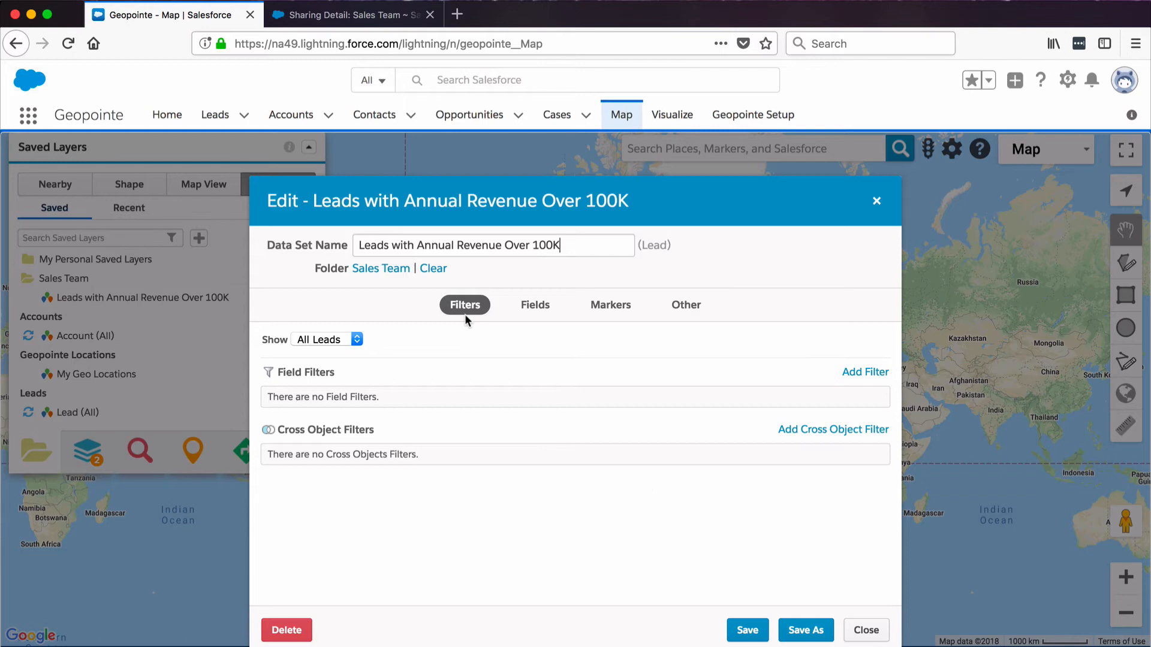
mouse_move(713, 303)
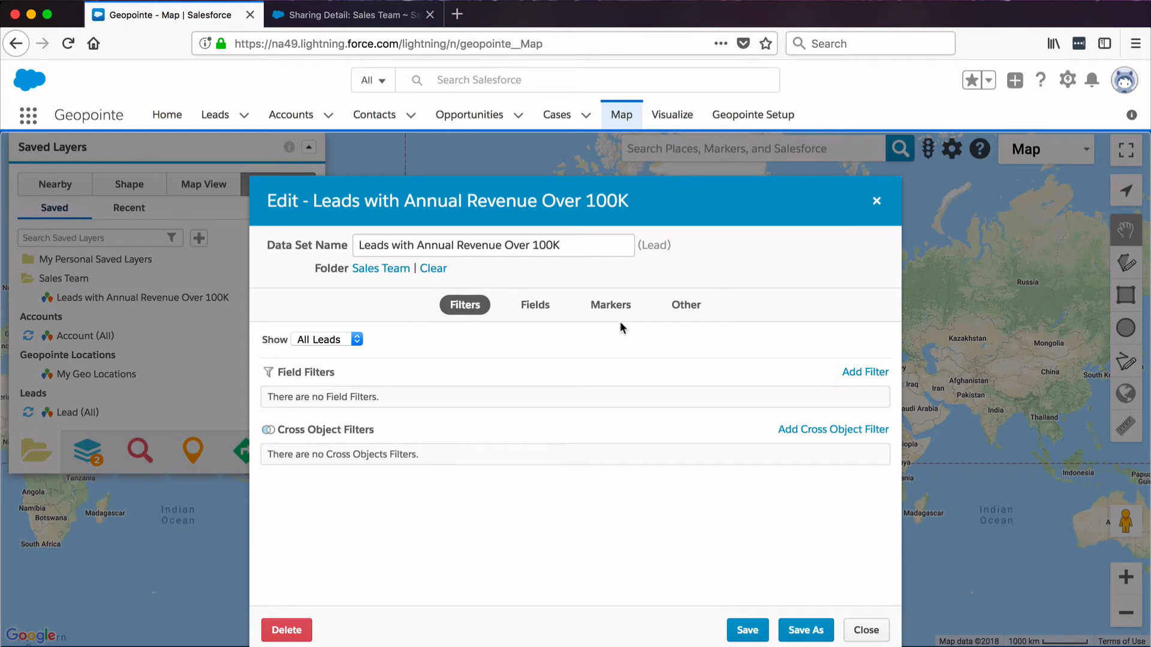
mouse_move(469, 314)
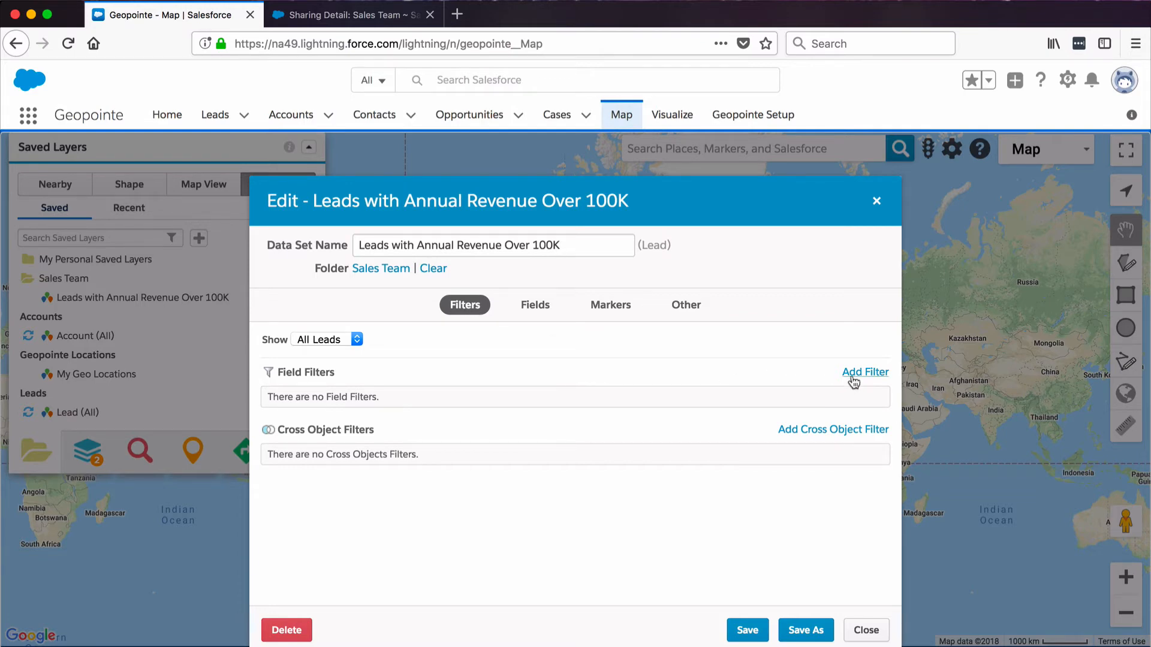
- Add a field filter: Annual Revenue greater than 100000
click(865, 372)
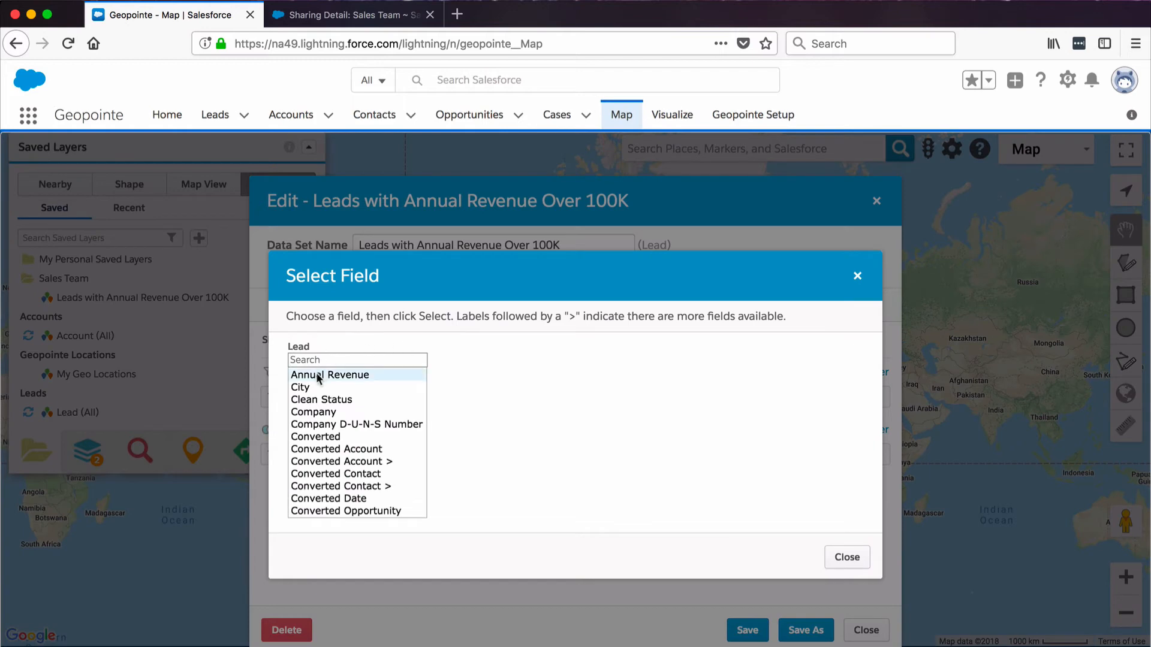
click(329, 374)
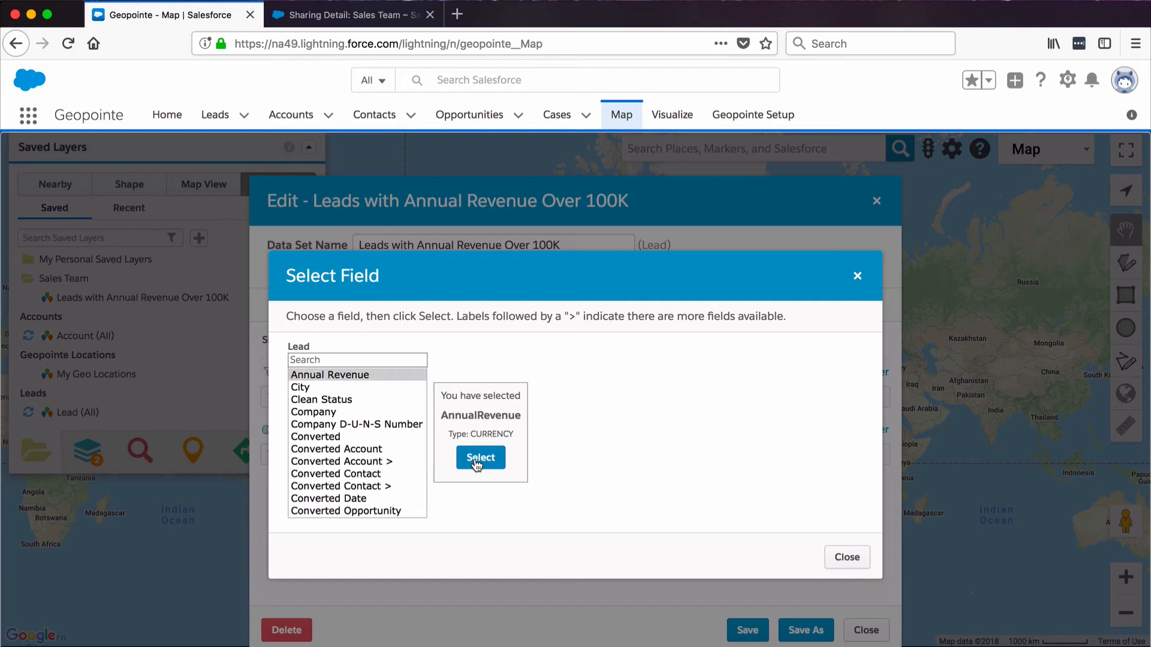
click(480, 457)
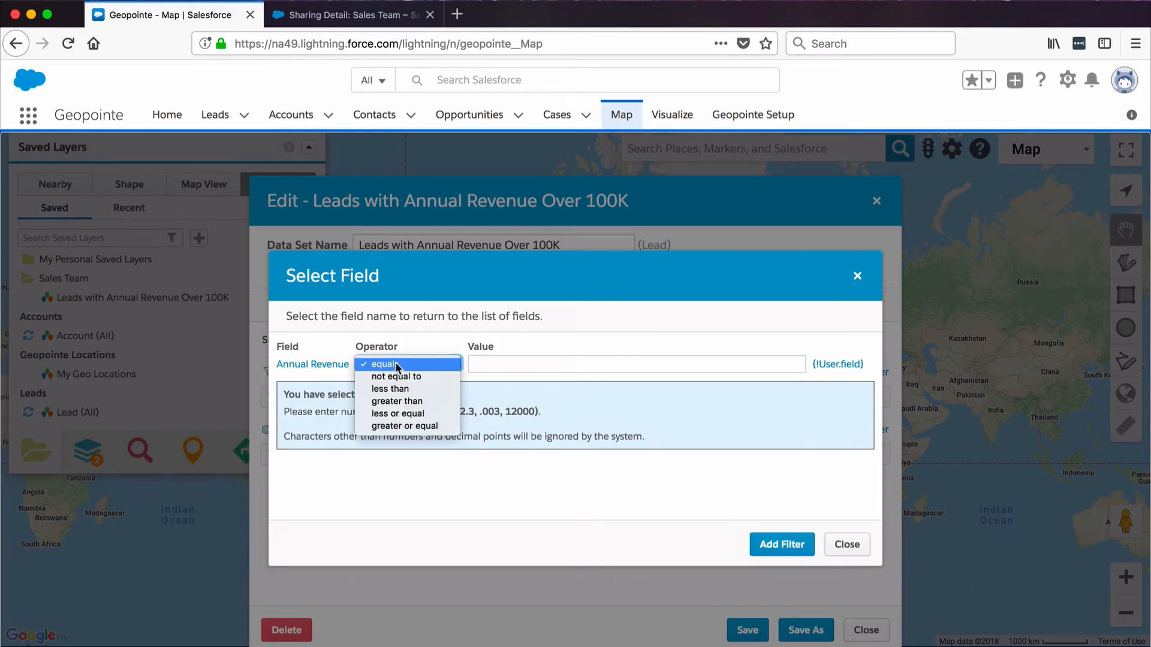
click(397, 400)
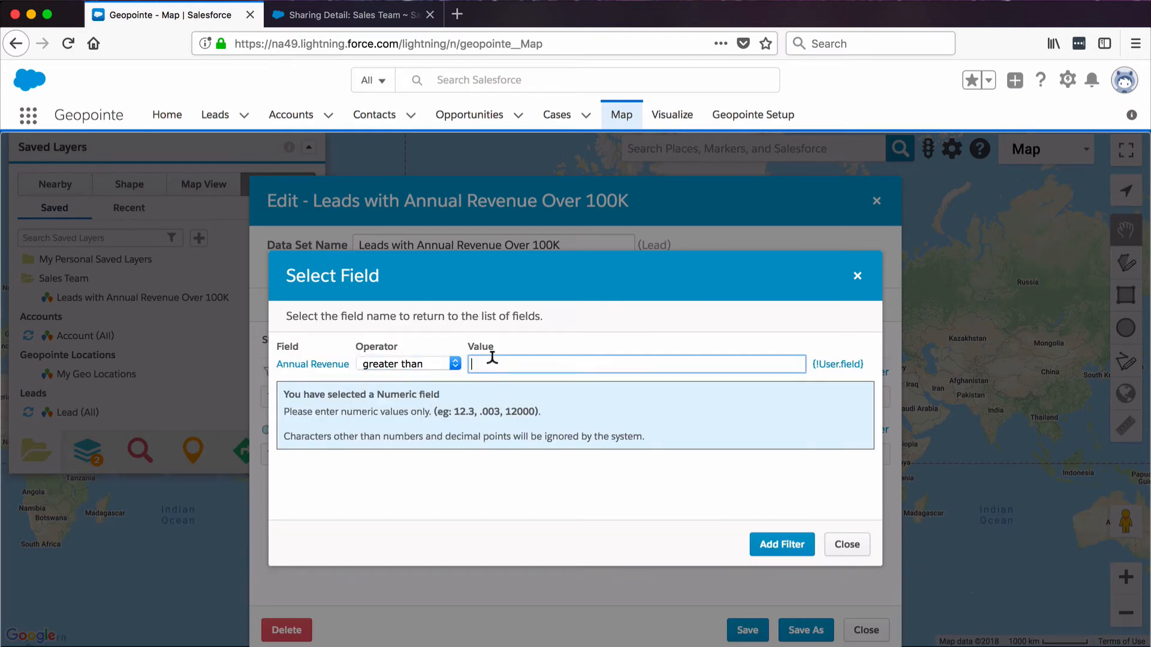
text(100000)
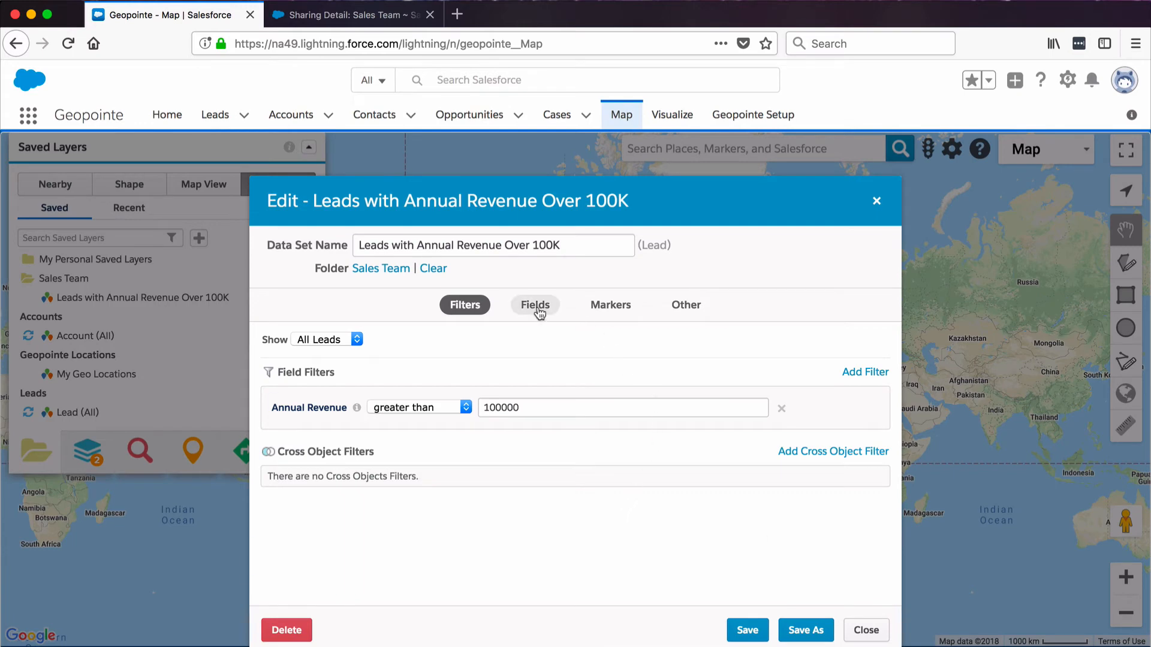
- Add Annual Revenue, Description and Industry as returned fields
click(534, 305)
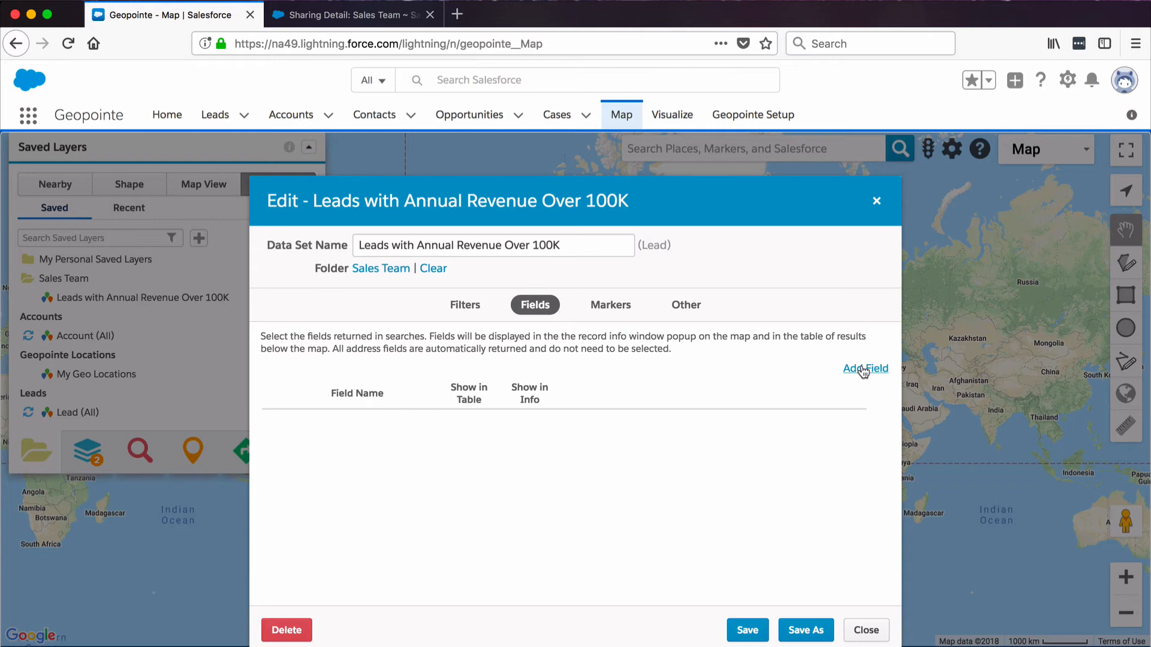
click(865, 368)
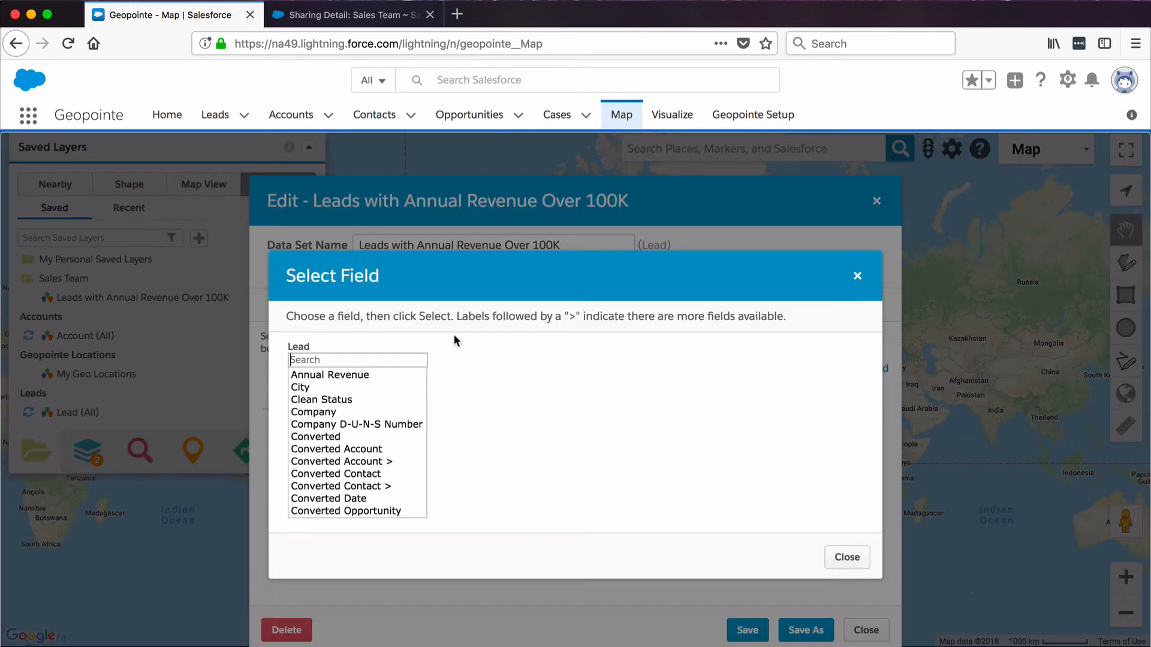
mouse_move(392, 357)
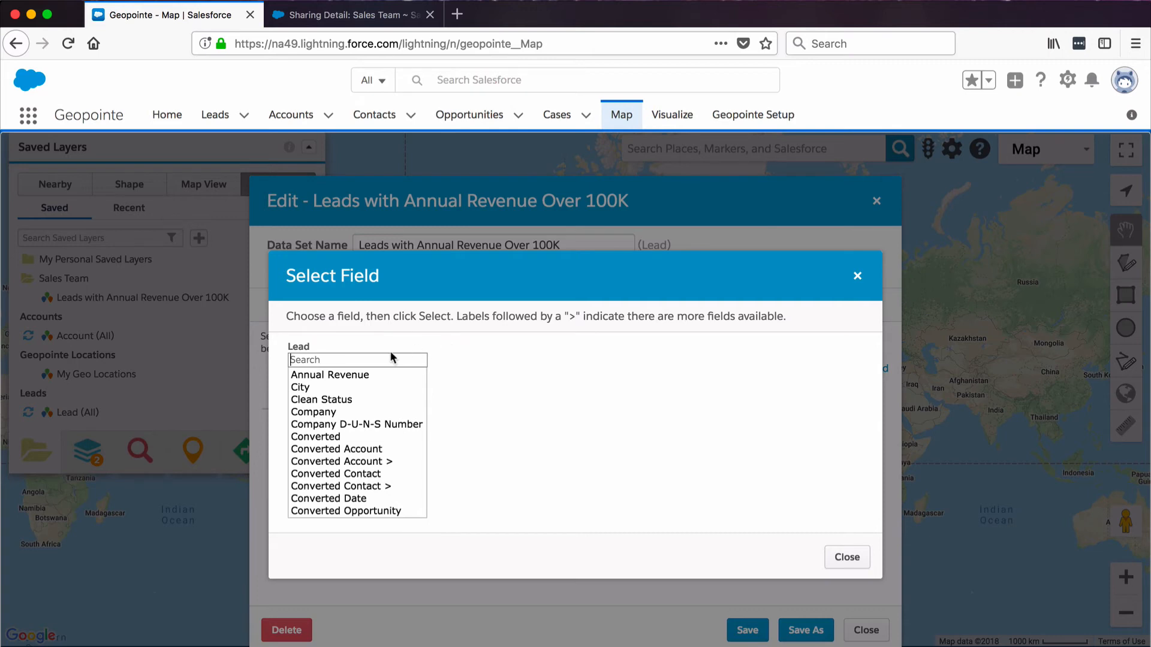
click(330, 375)
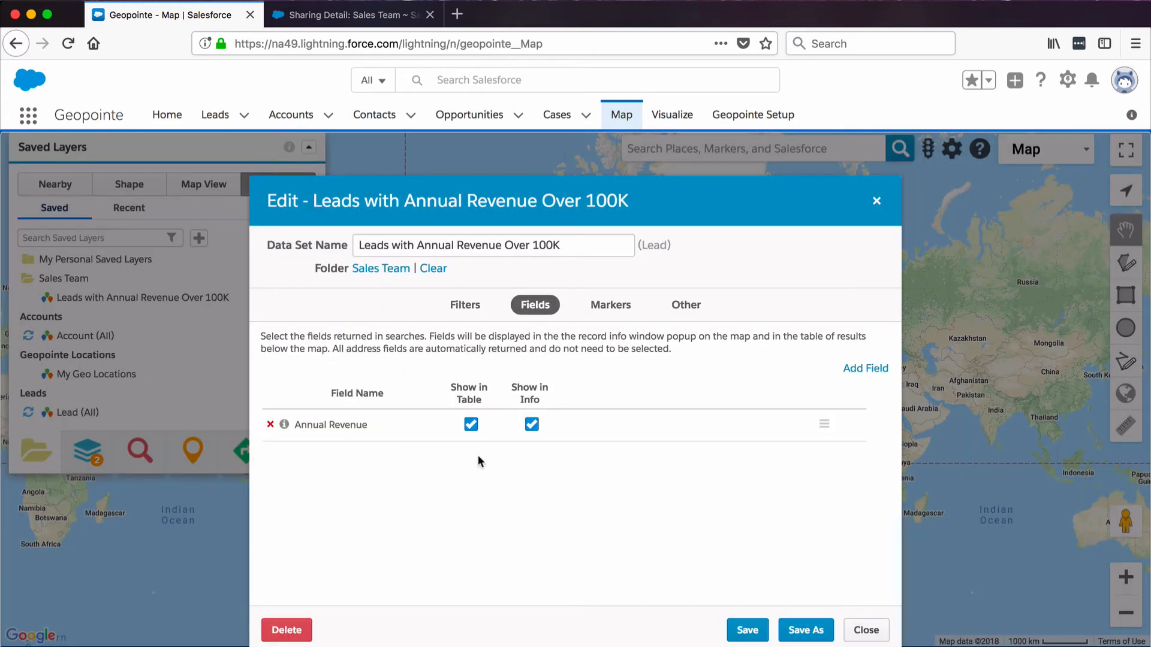
click(865, 368)
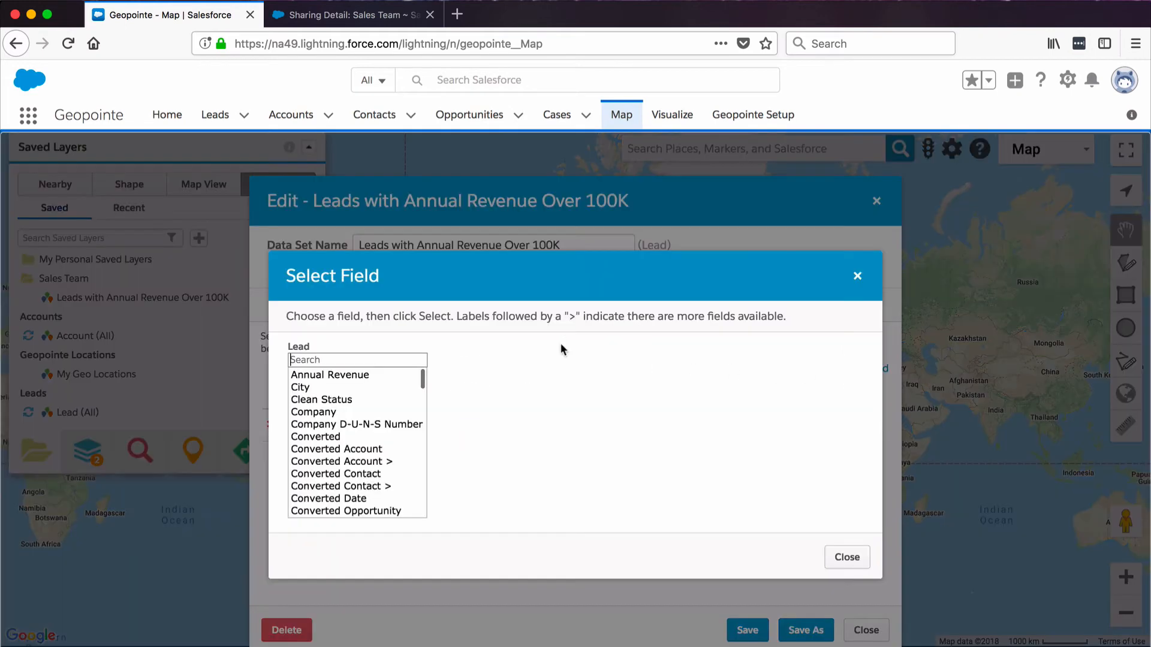
text(des)
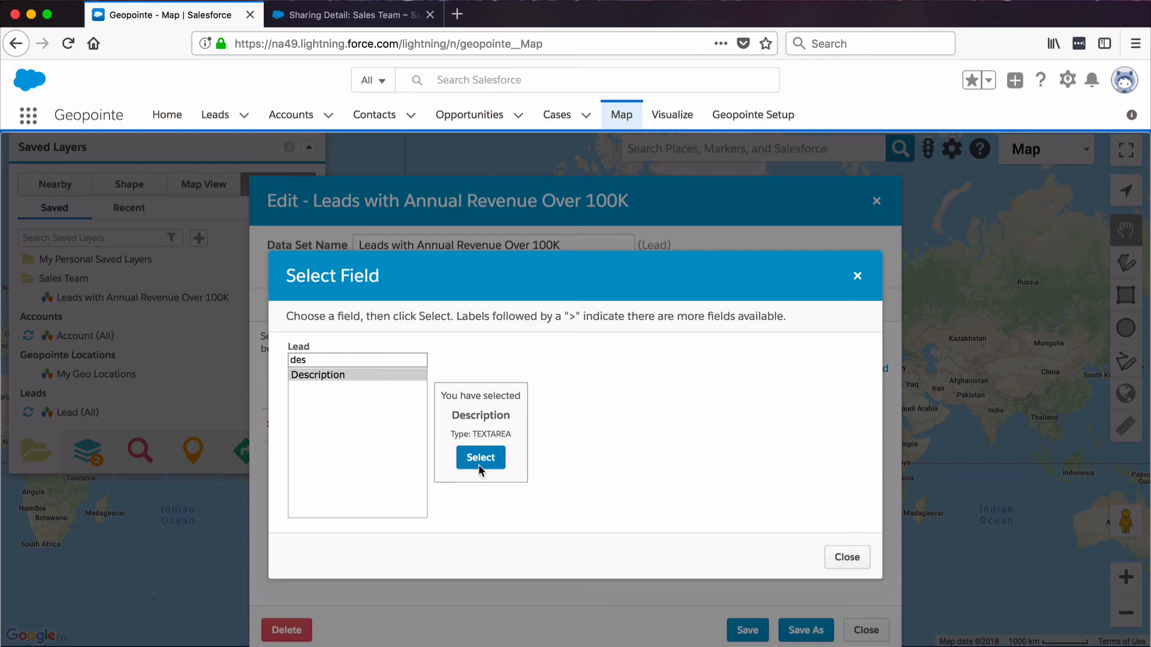
click(480, 457)
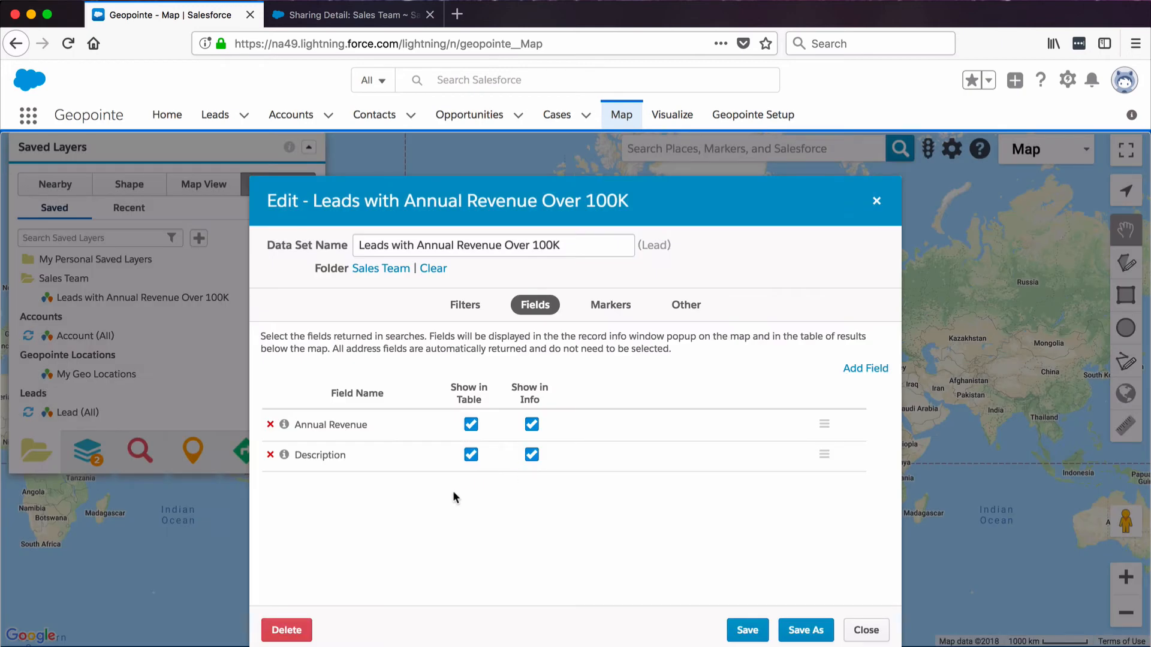
click(865, 368)
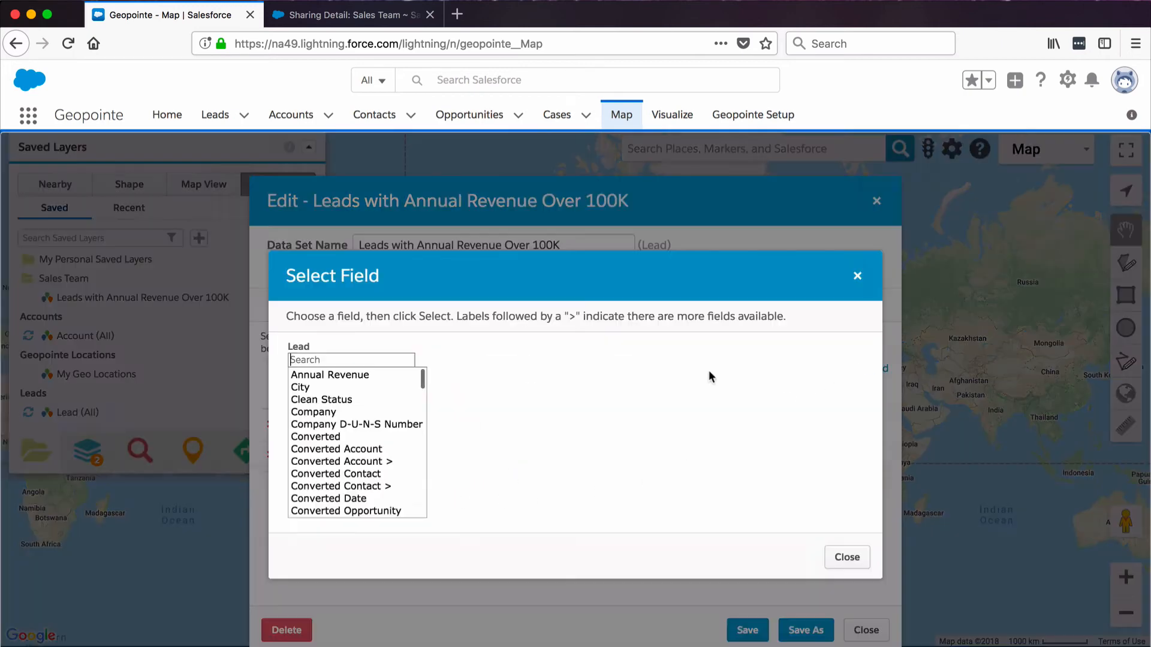
text(indu)
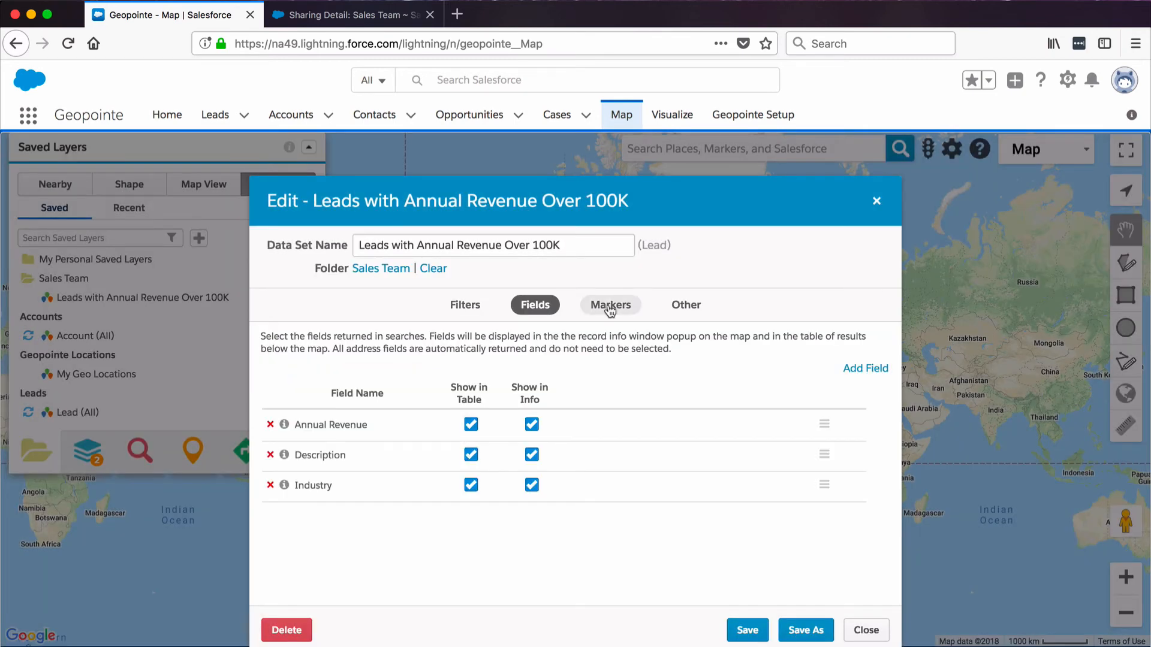
- Set the Marker Type to Single Field using Industry as the colouring field
click(610, 305)
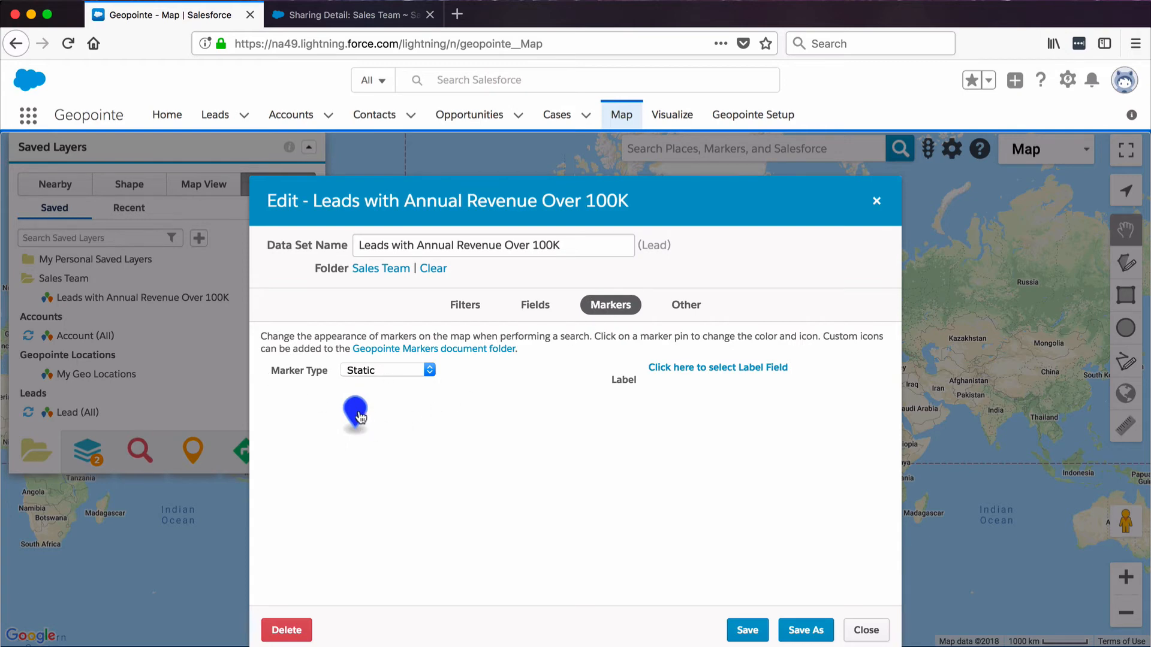
mouse_move(356, 414)
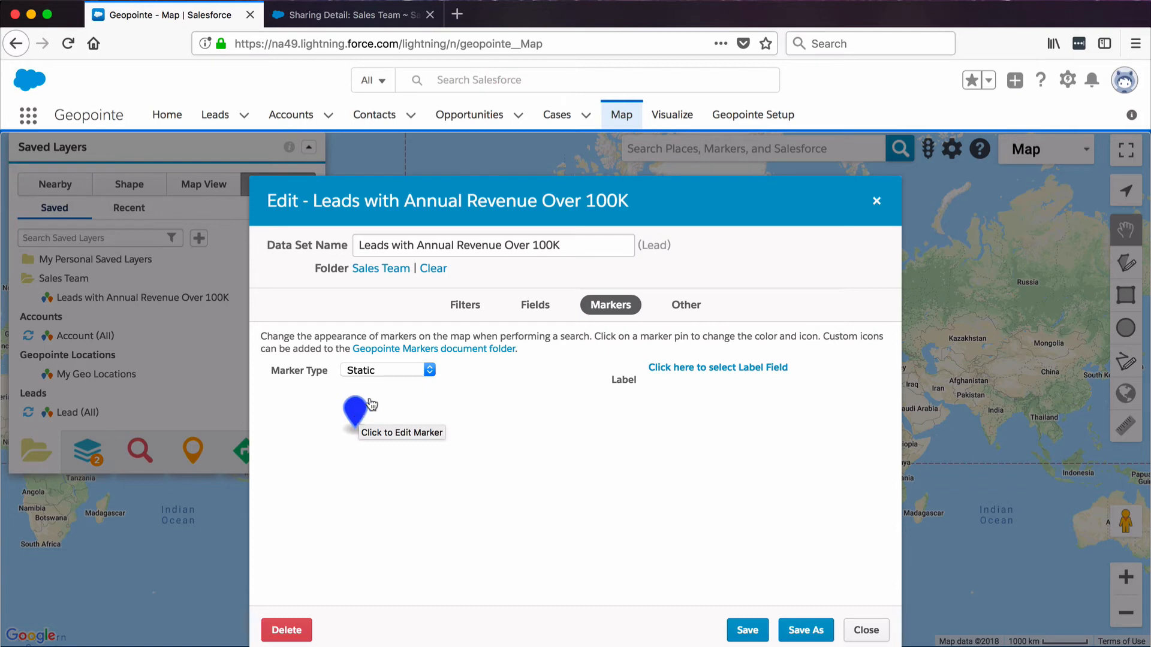
click(387, 370)
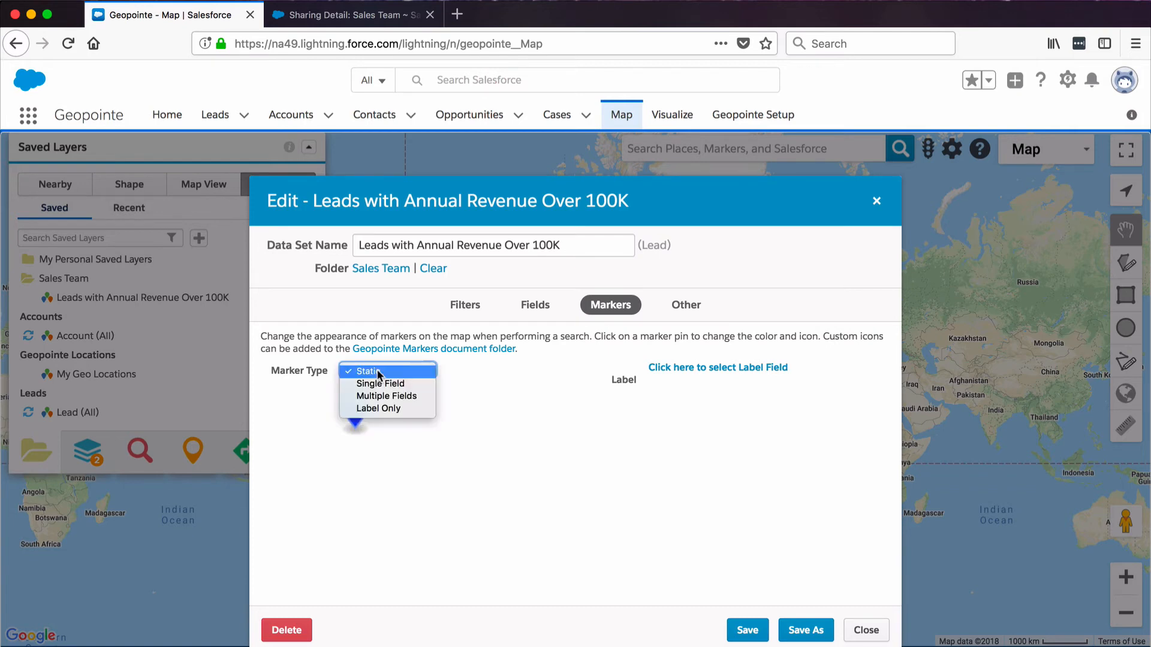
mouse_move(379, 386)
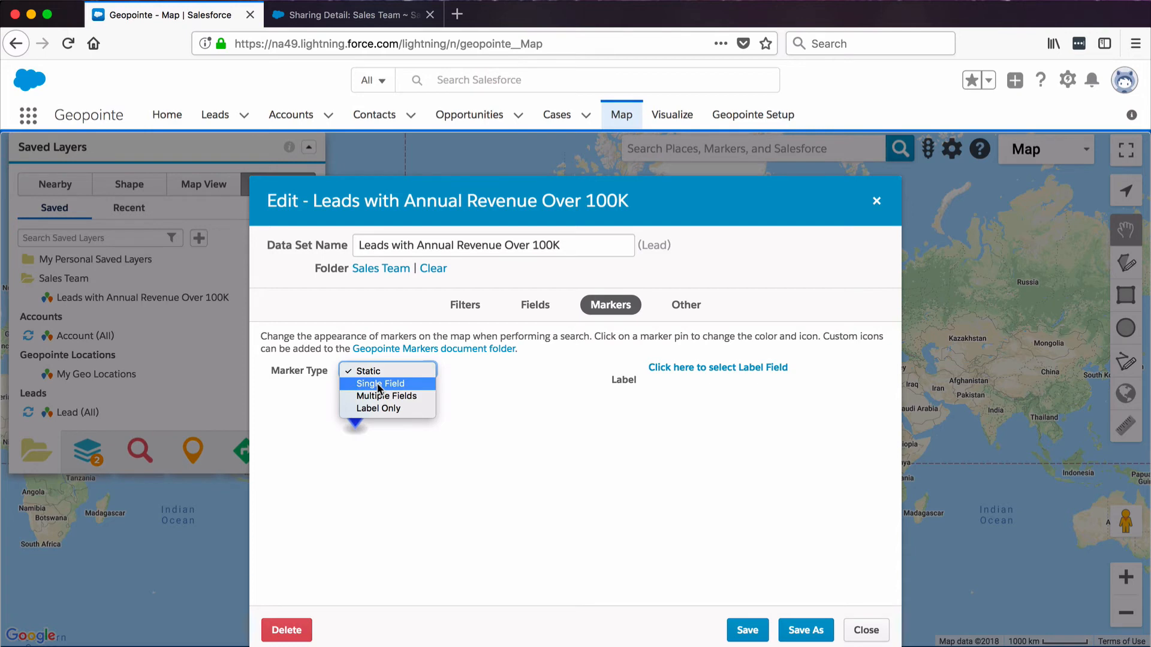
click(380, 384)
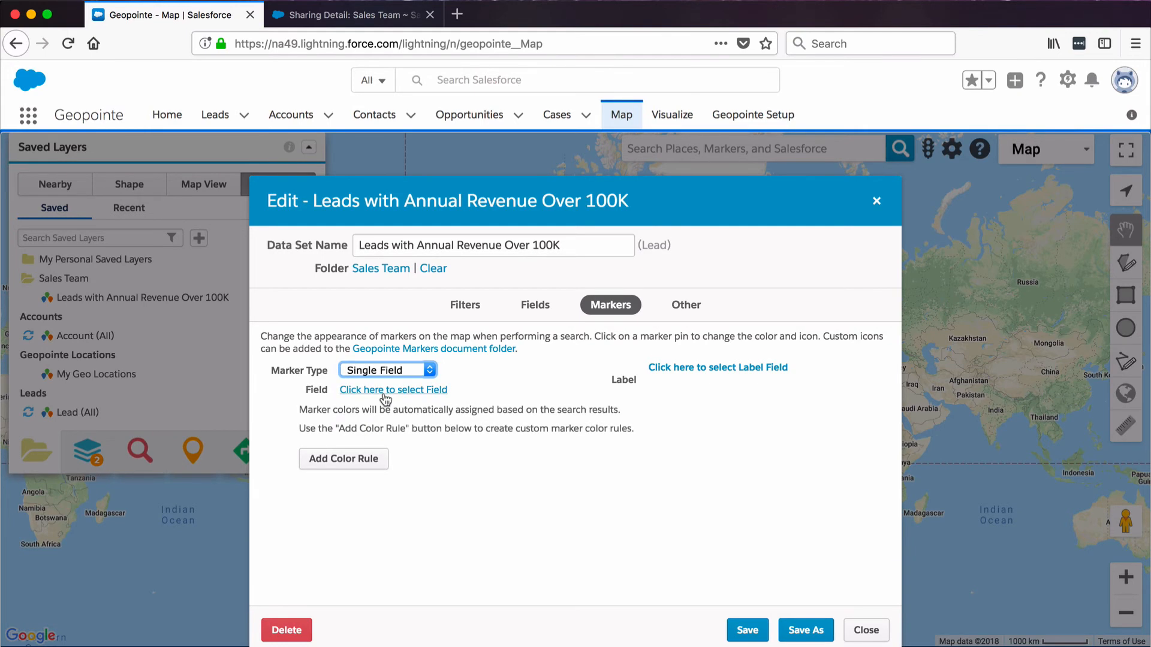
click(392, 390)
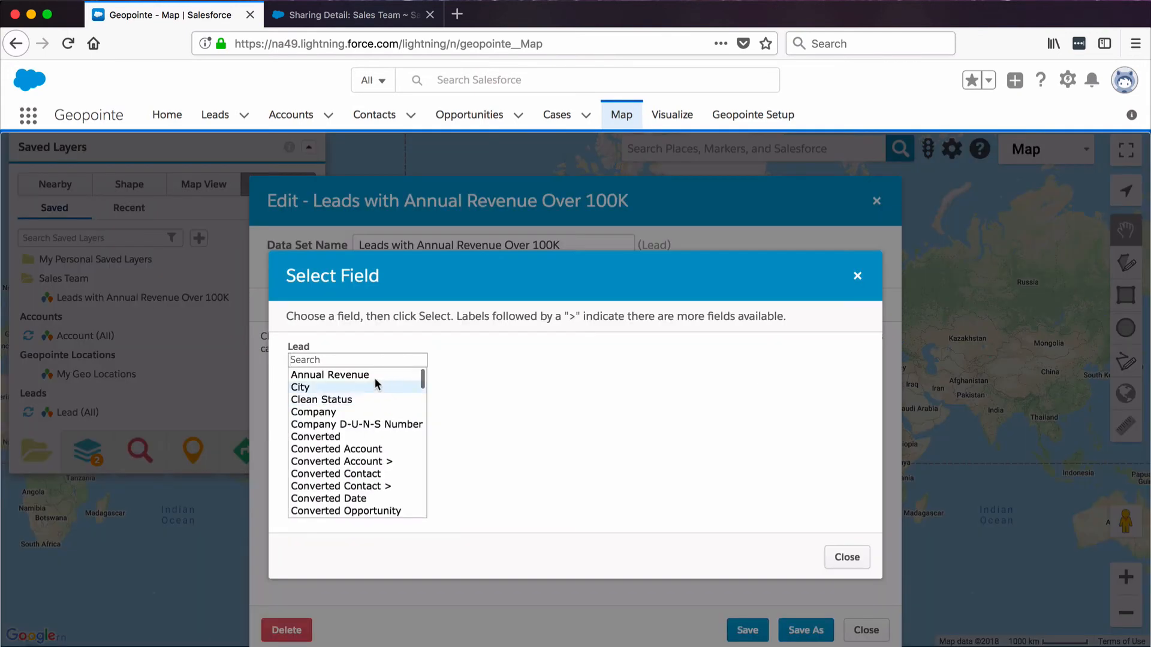
text(indust)
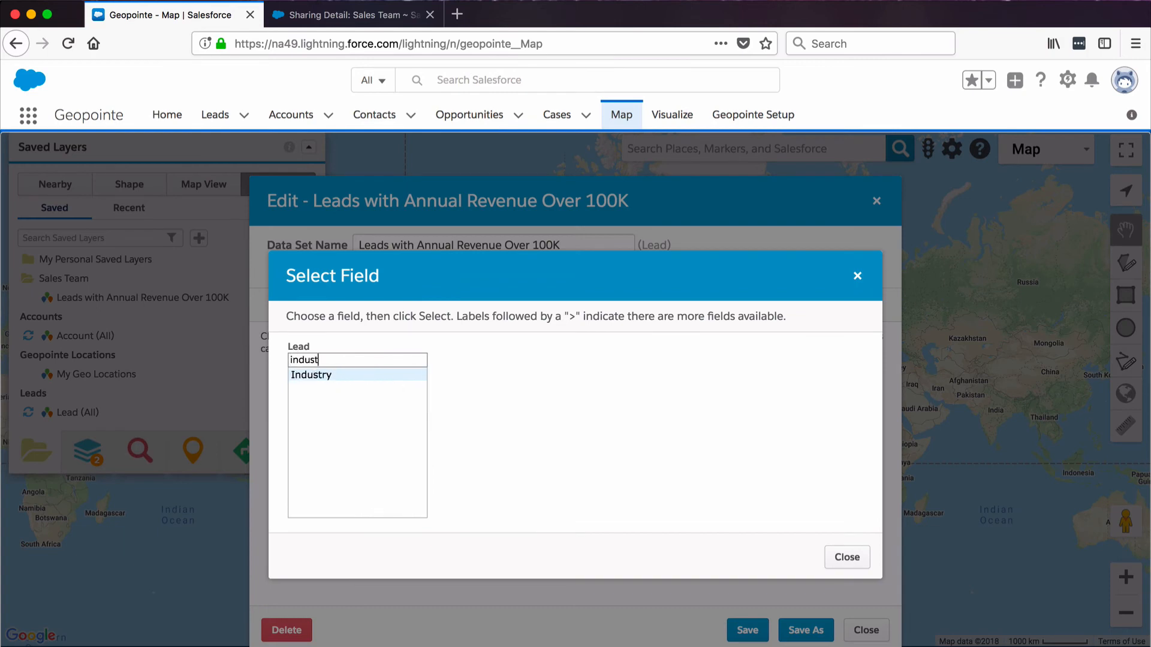
click(335, 376)
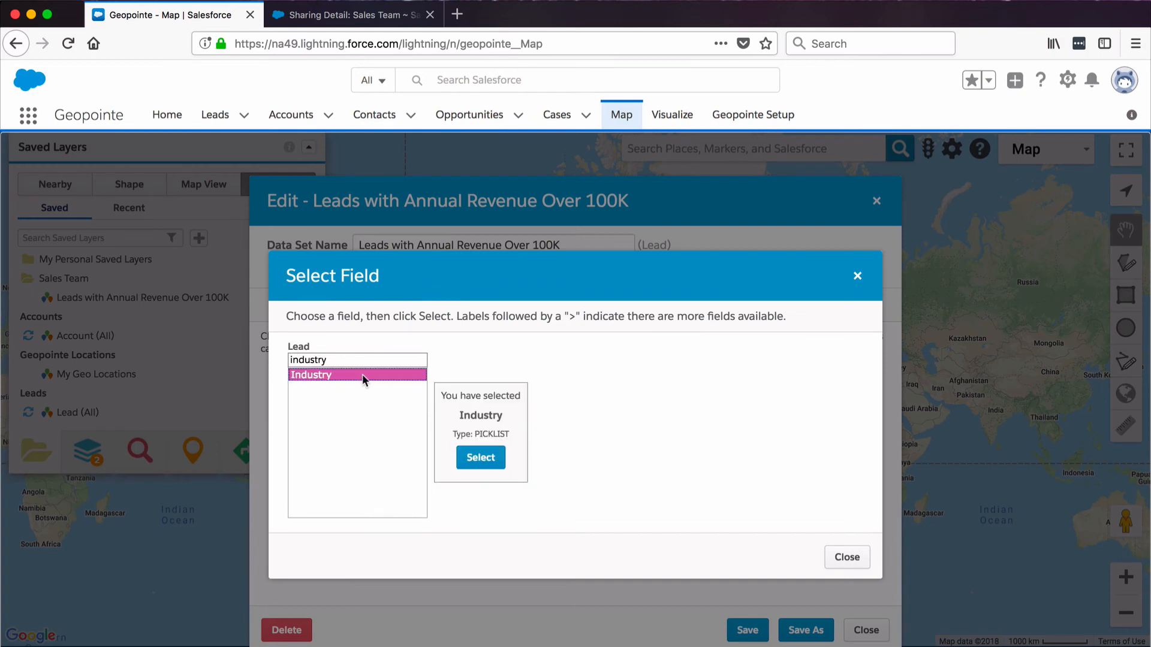
click(480, 458)
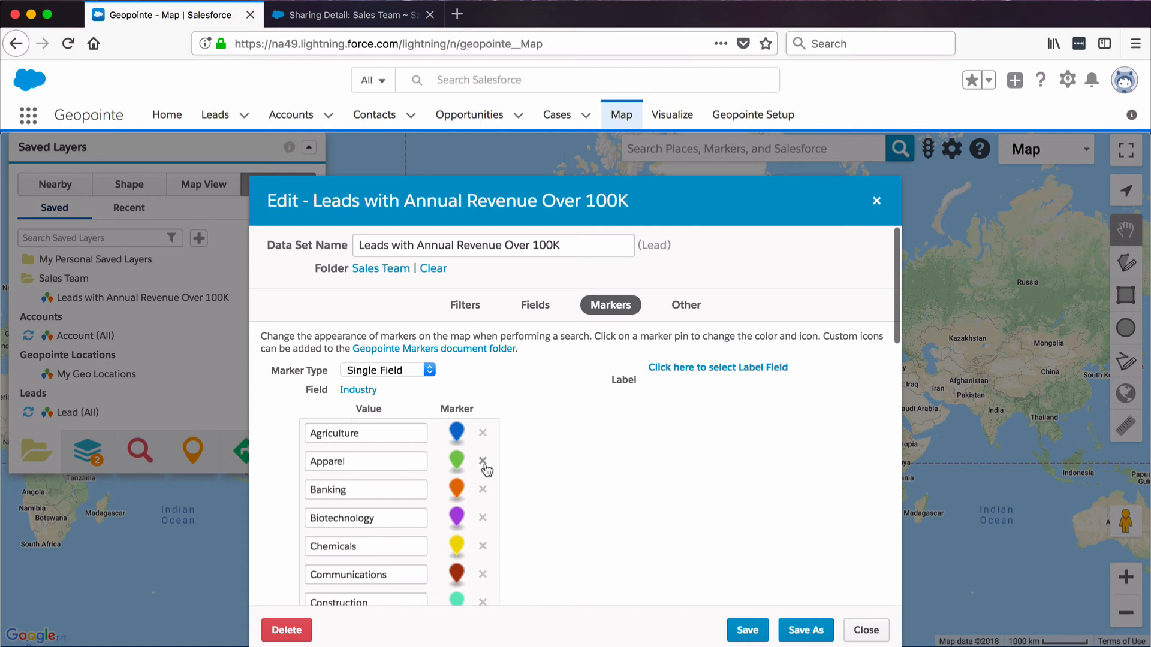
scroll(down, 3)
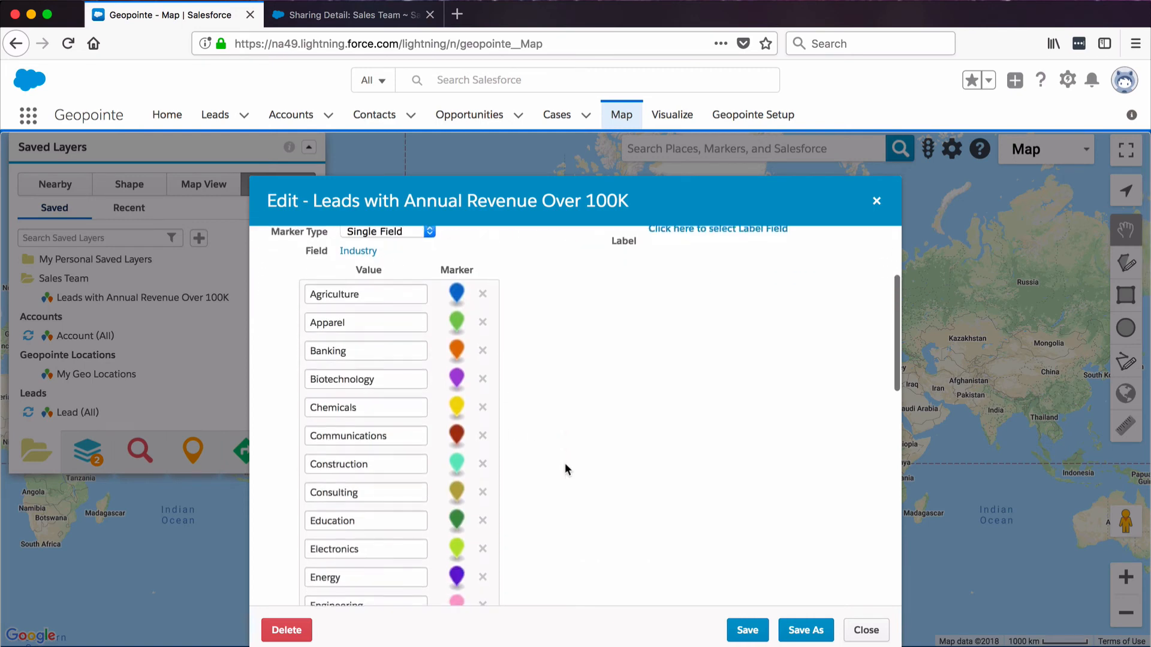
- Save the data set and confirm overwriting its previous settings
click(749, 630)
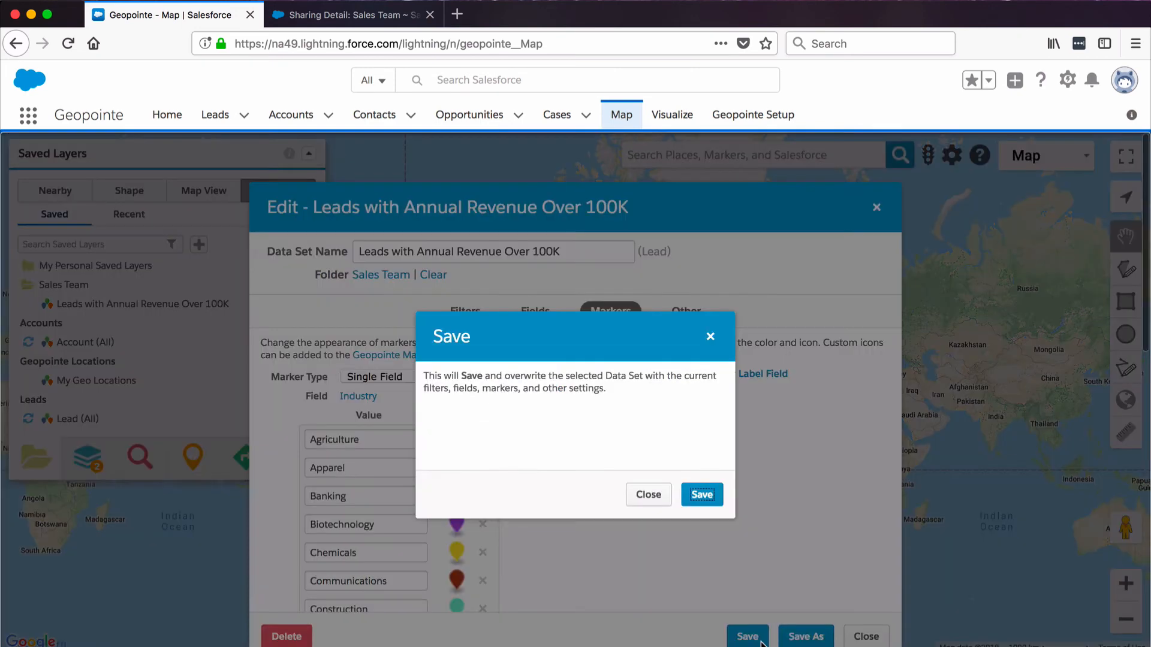
mouse_move(710, 507)
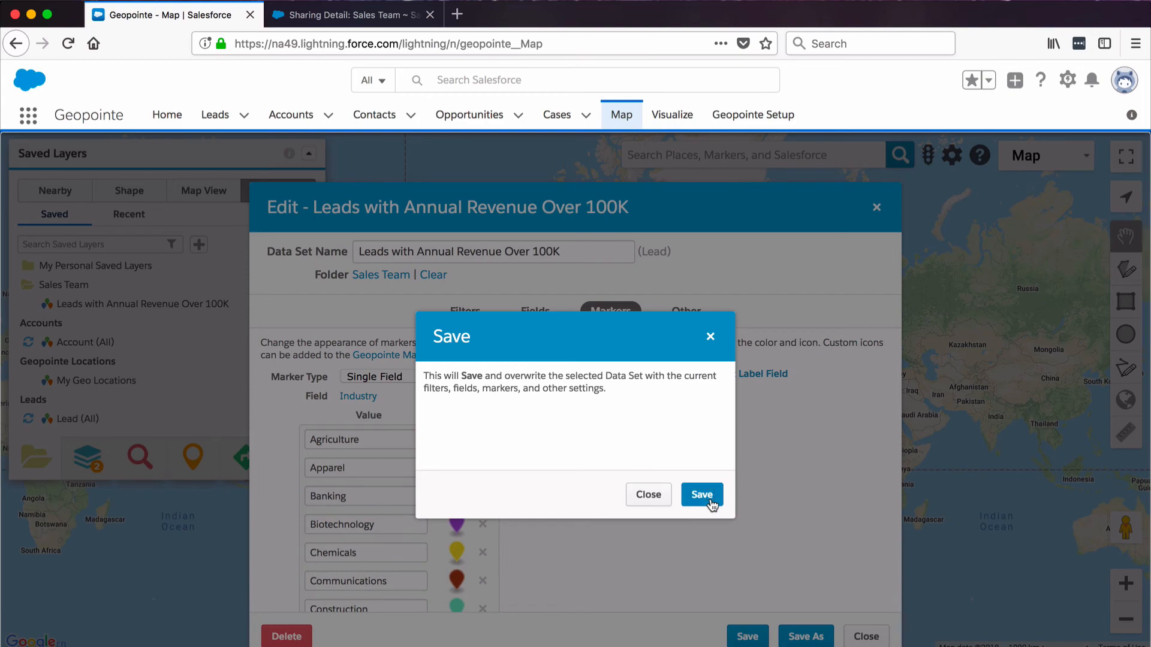
click(702, 494)
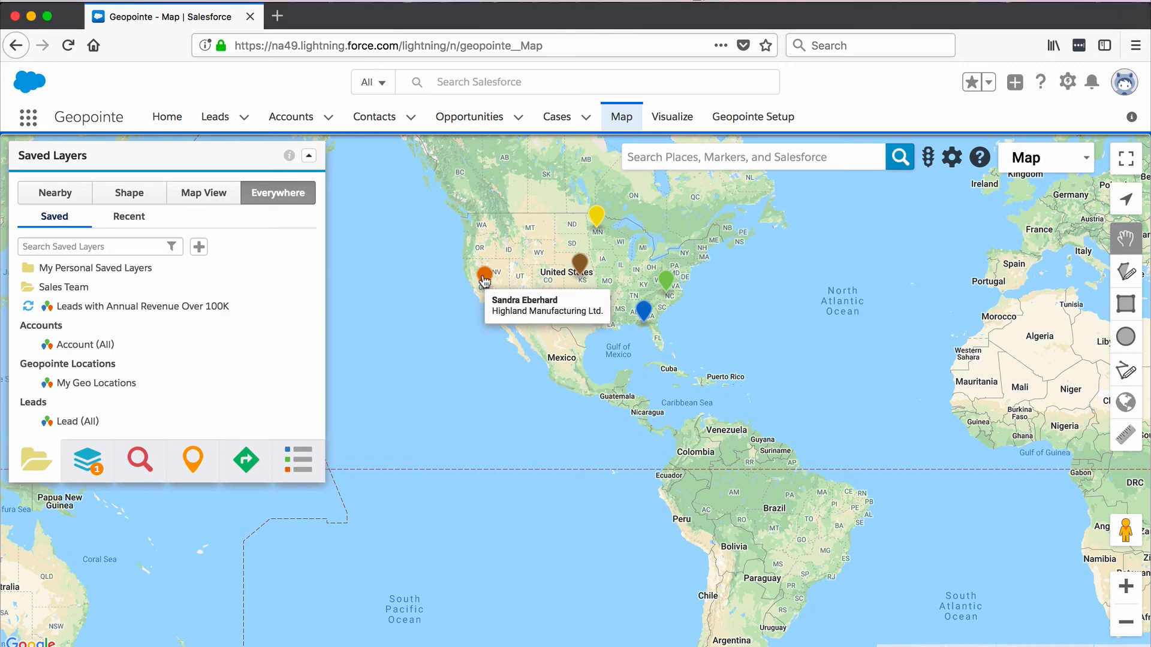
- Open the info popup of the orange lead marker in California
click(484, 278)
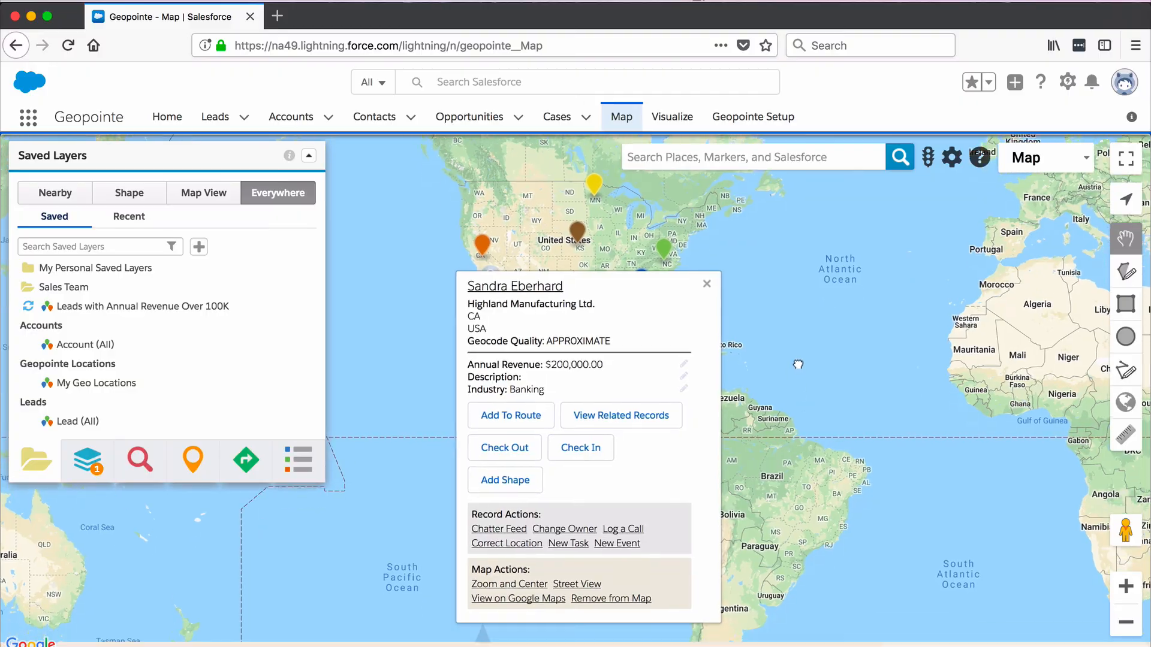